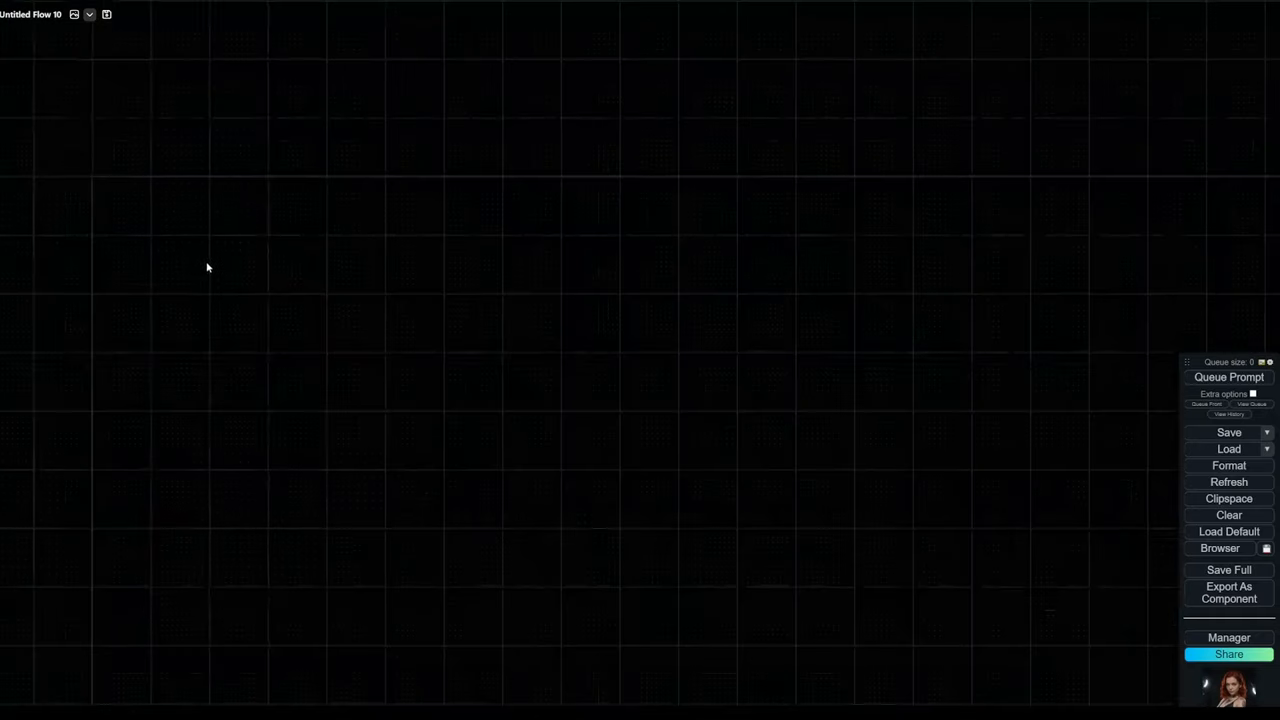
# - Insert the saved base text-to-image node template from the canvas context menu
pyautogui.rightClick(208, 267)
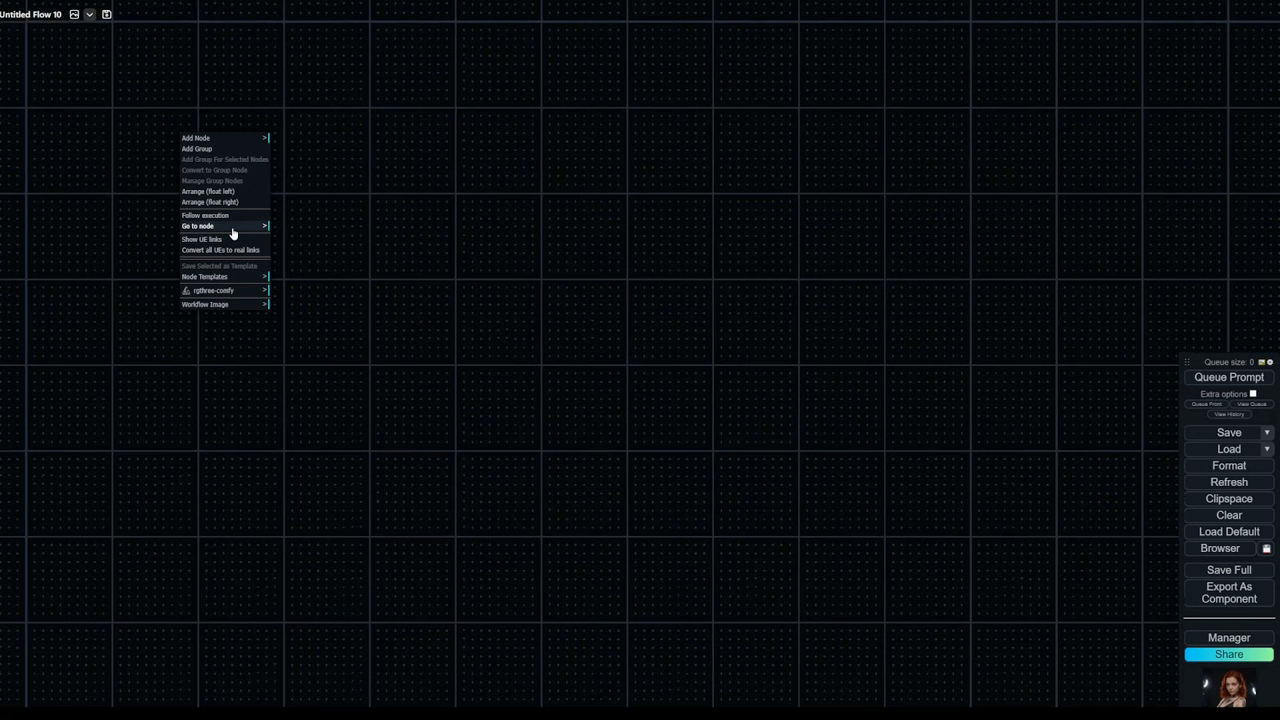
pyautogui.moveTo(238, 277)
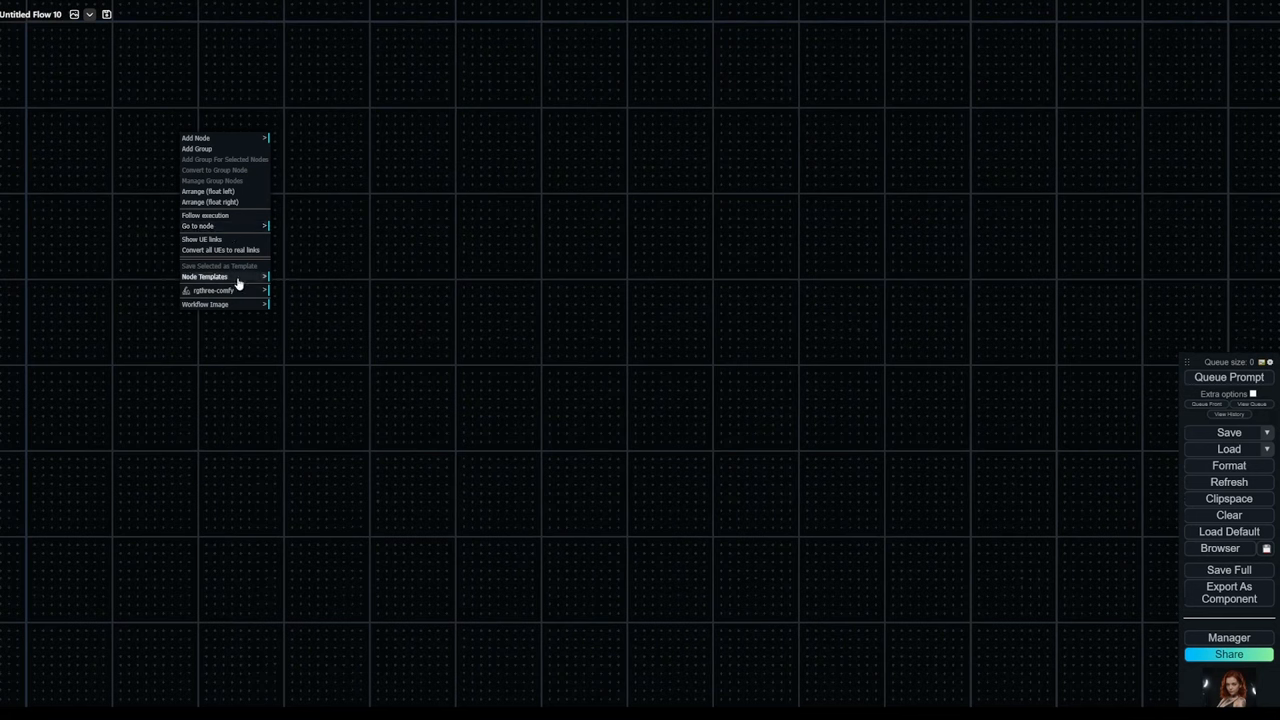
pyautogui.moveTo(205, 277)
pyautogui.write('ev')
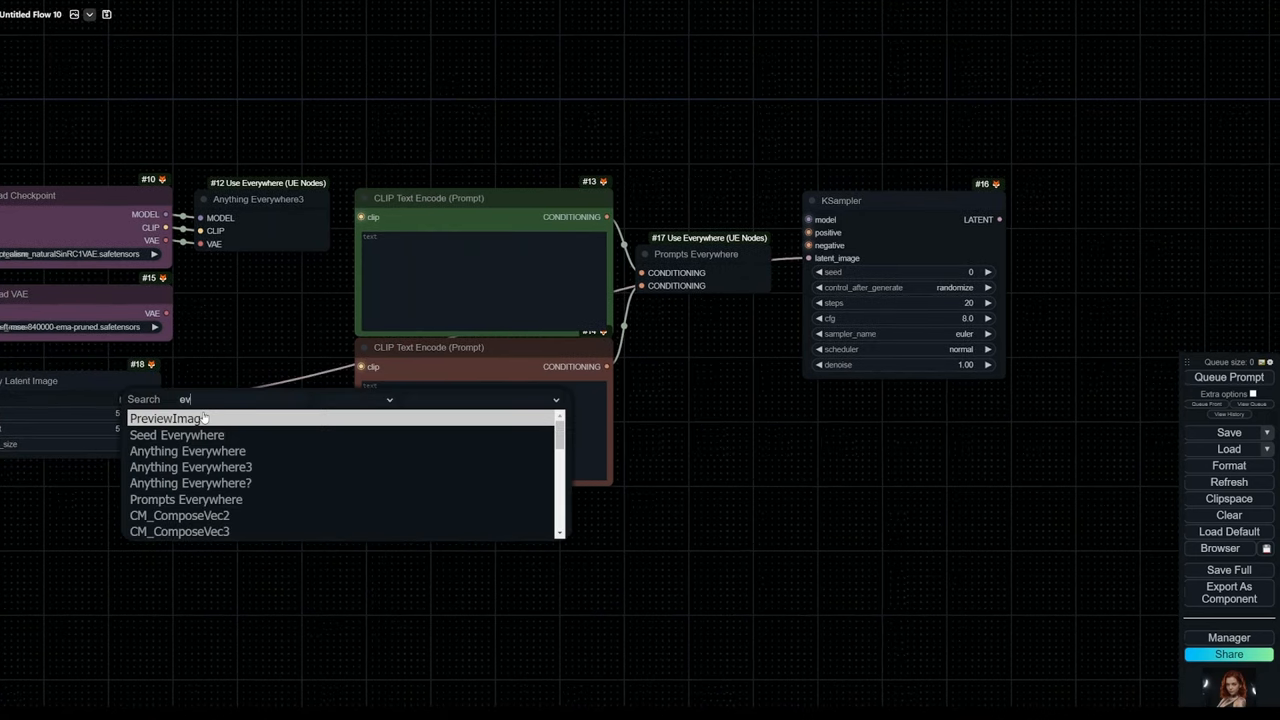
# - Route the latent to an Anything Everywhere node; set Empty Latent height 768, batch size 2
pyautogui.click(187, 450)
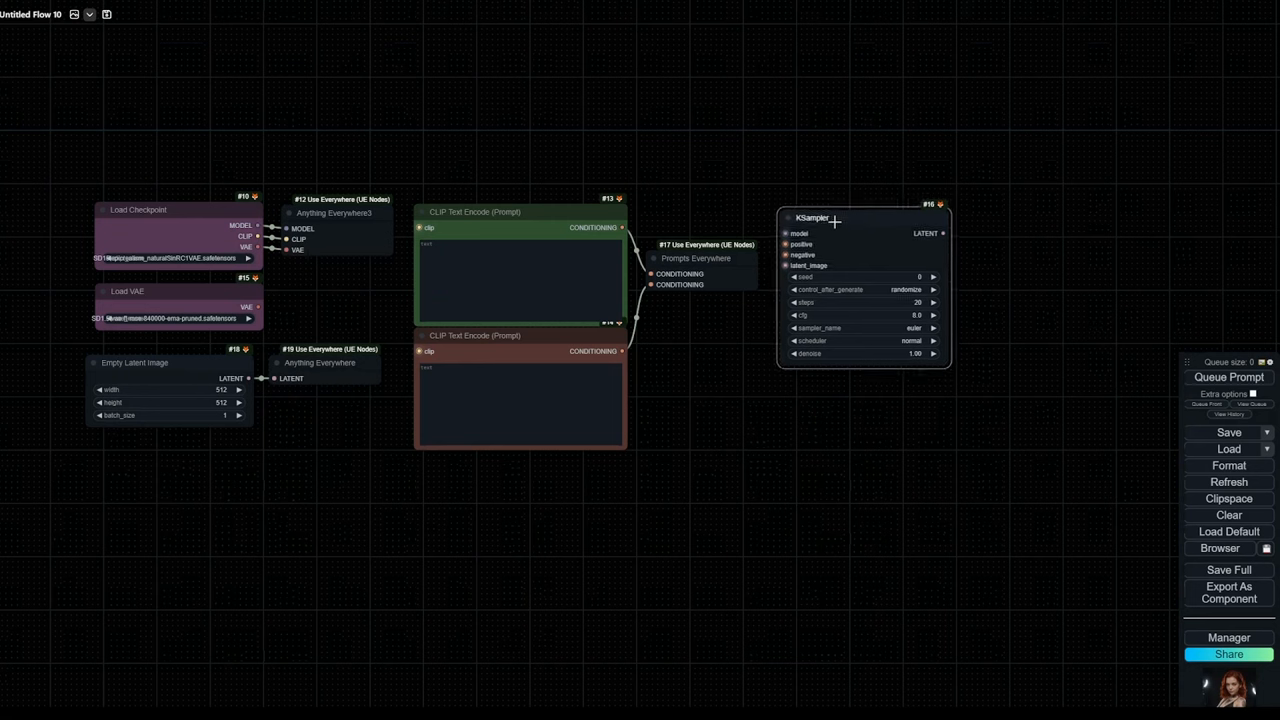
pyautogui.moveTo(864, 259)
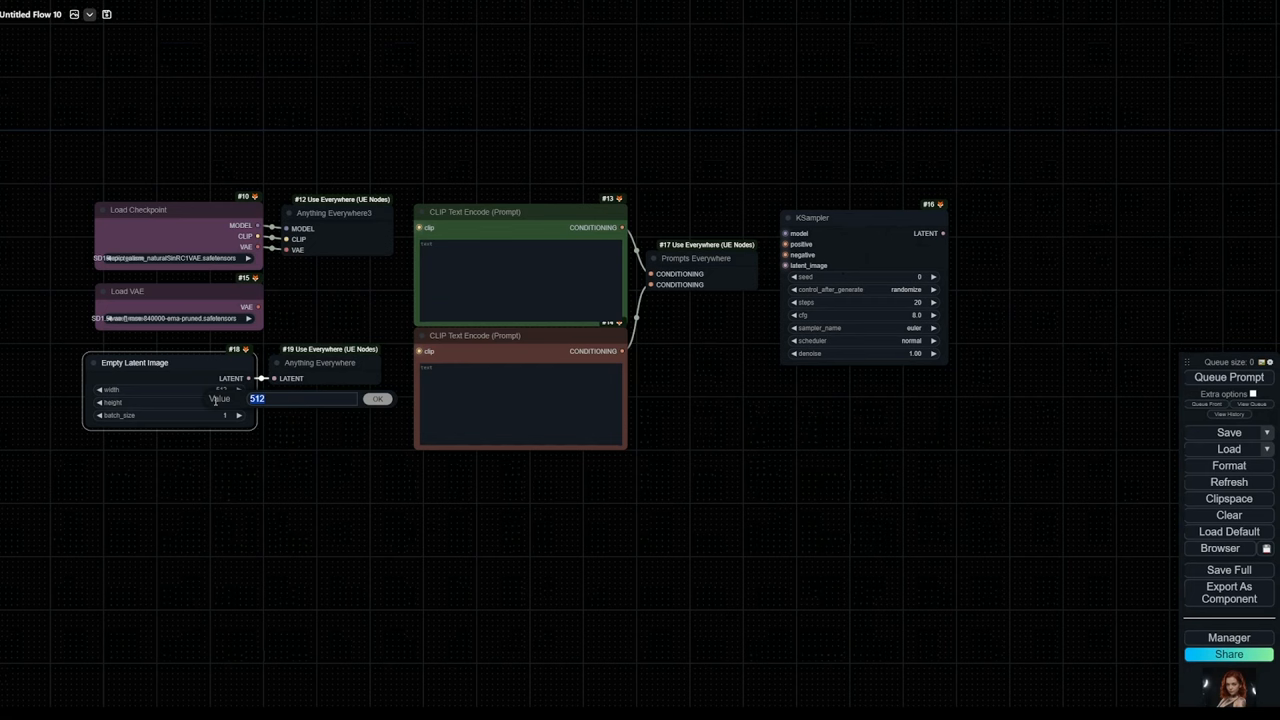
pyautogui.write('7')
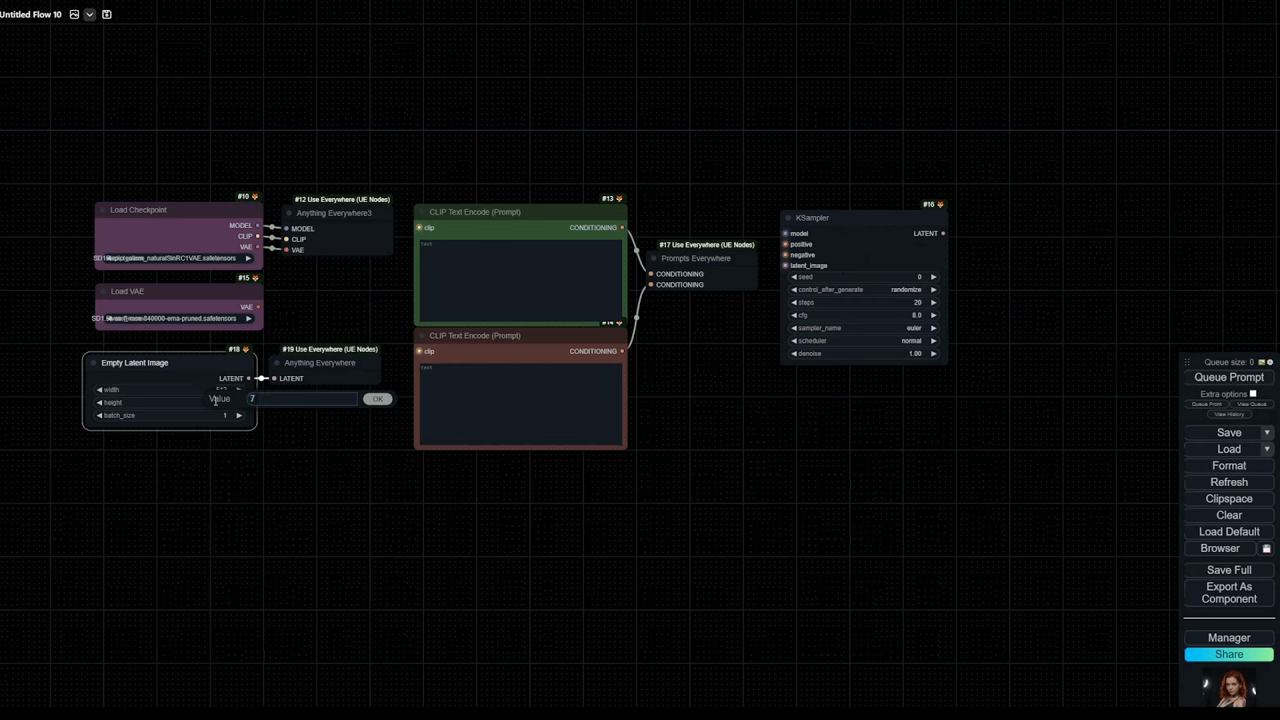
pyautogui.write('768')
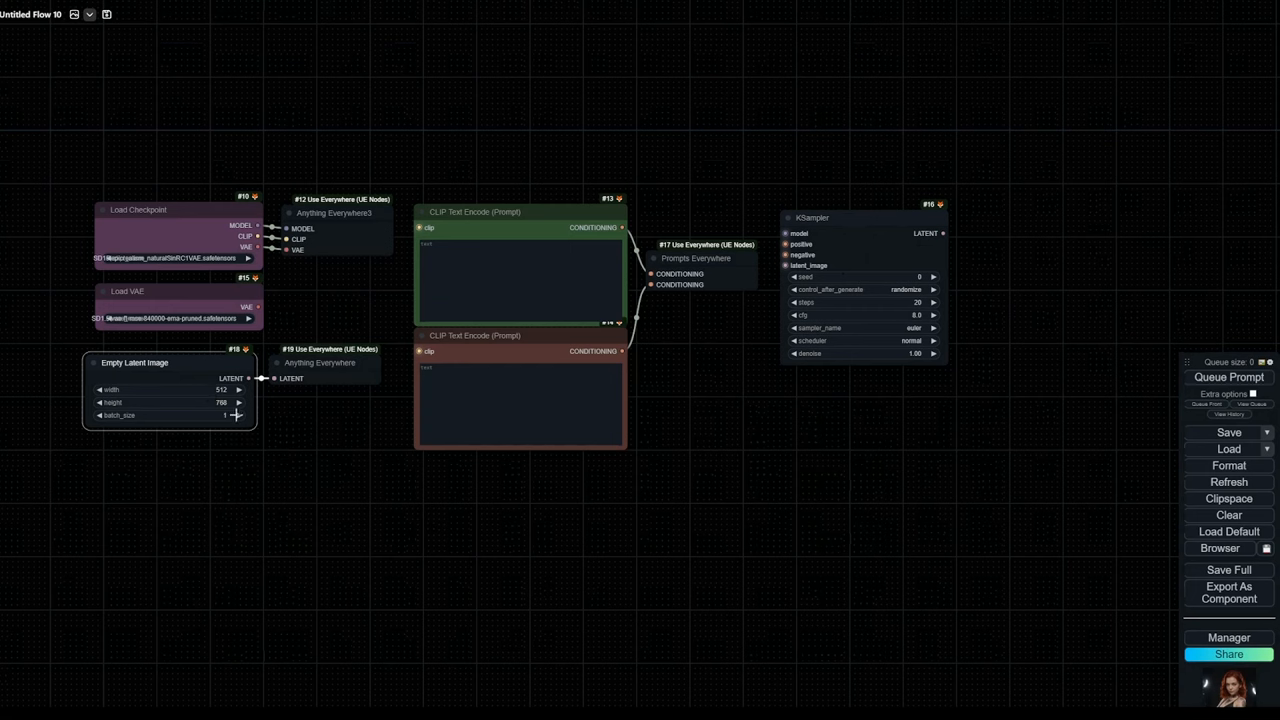
pyautogui.click(239, 415)
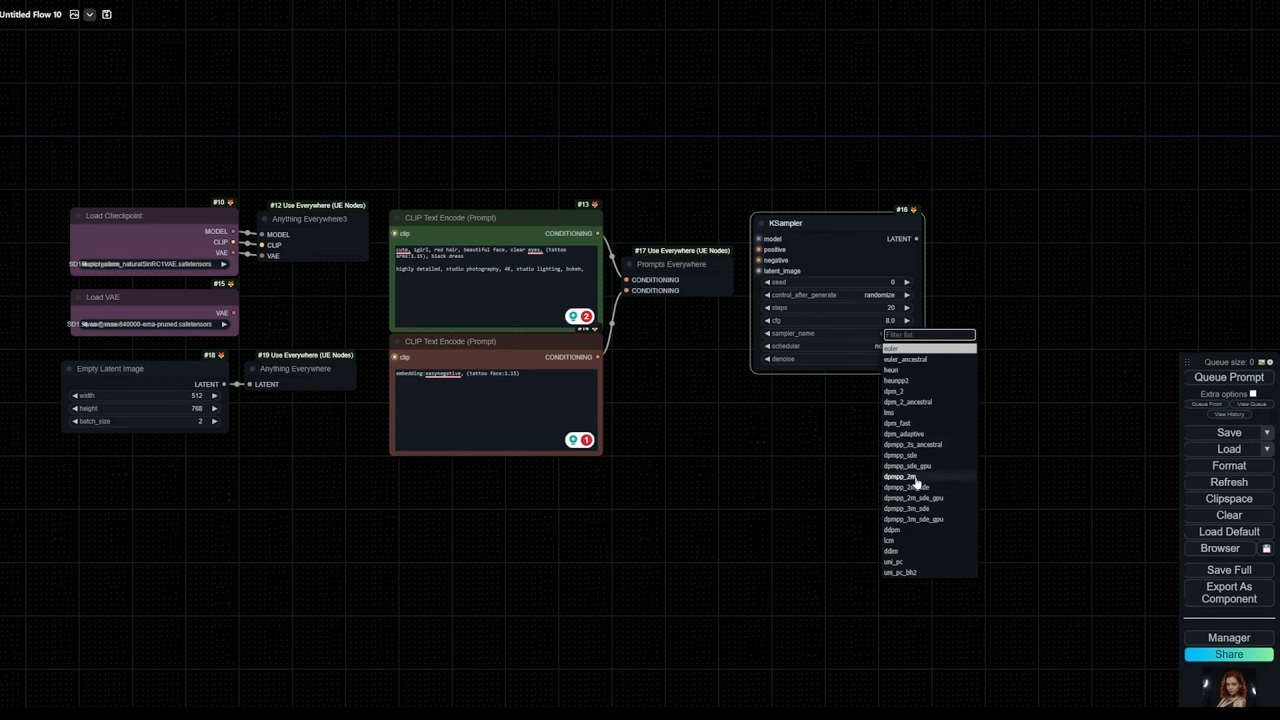
# - Set the KSampler sampler to dpmpp_2m and control_after_generate to fixed
pyautogui.click(901, 477)
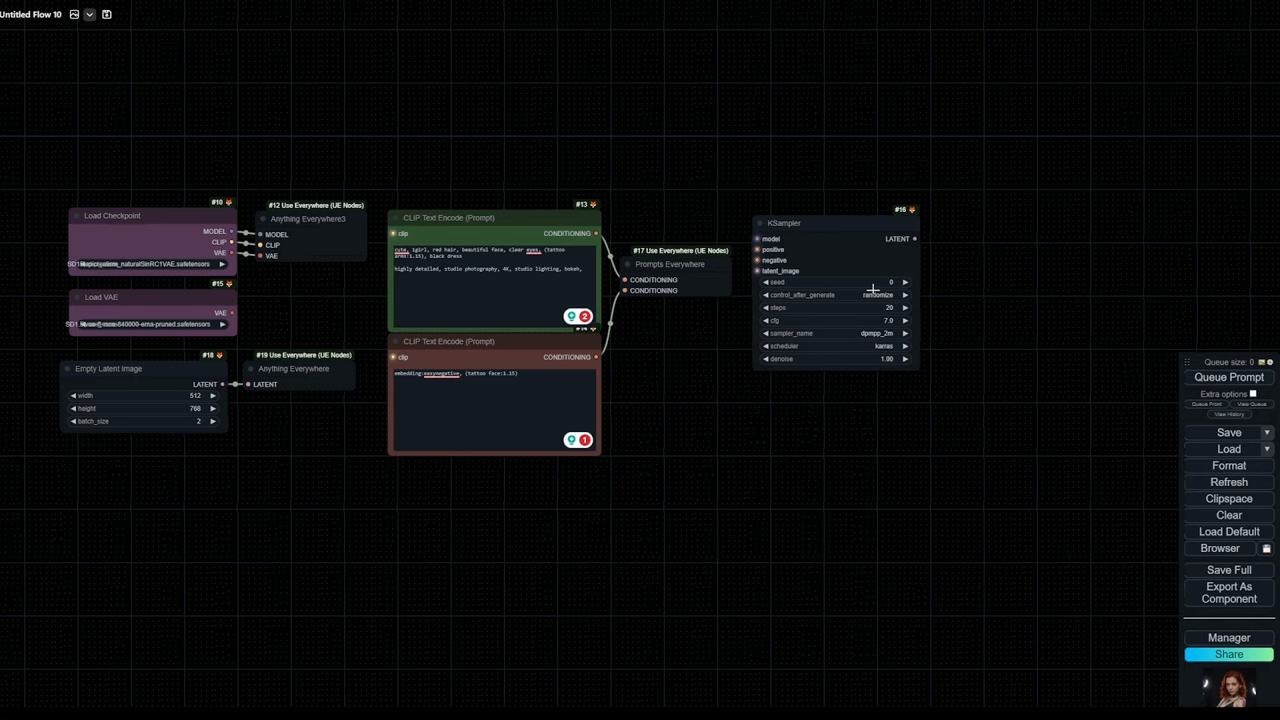
pyautogui.click(880, 295)
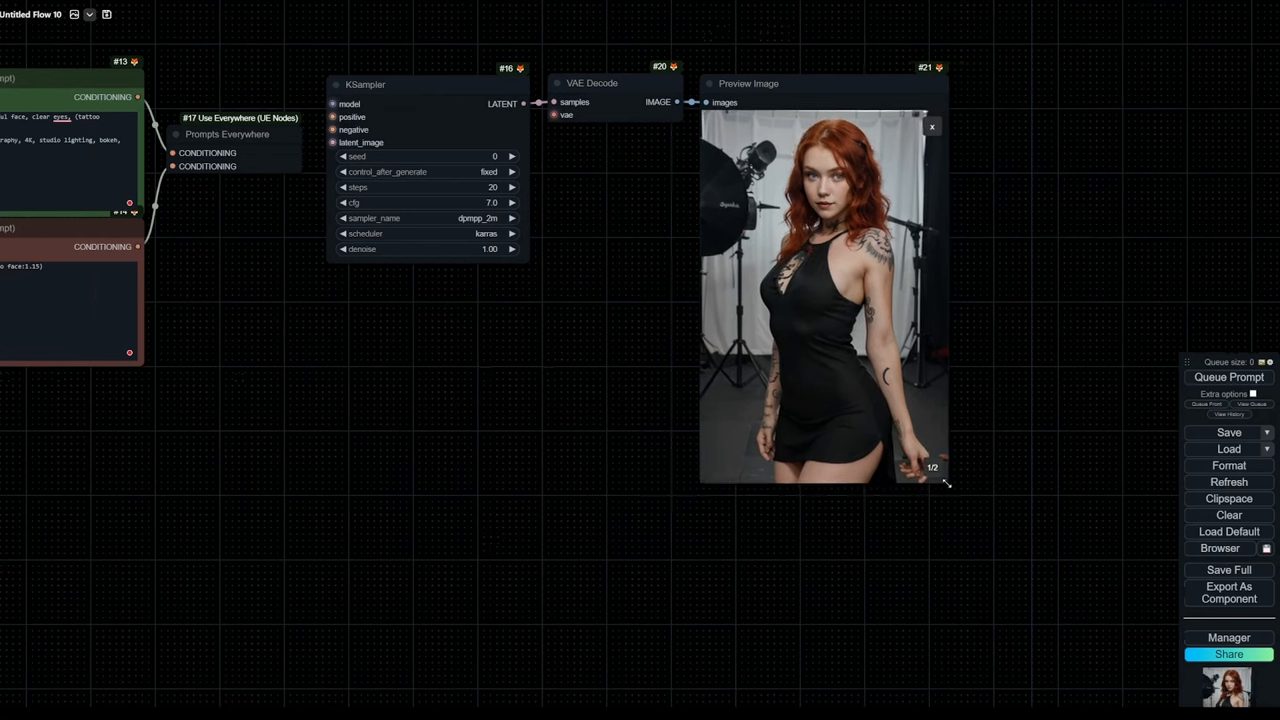
# - Enlarge the Preview Image to show the generated portrait and pan the graph for room
pyautogui.moveTo(943, 485); pyautogui.dragTo(956, 313)
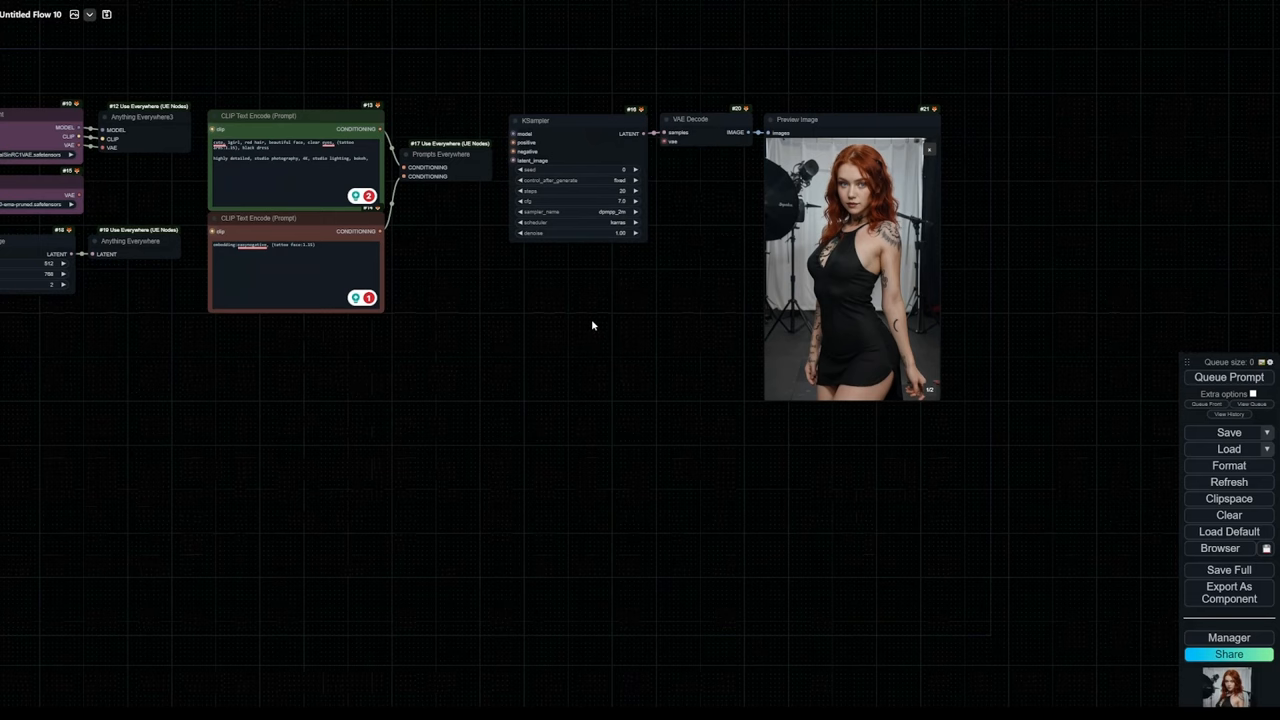
pyautogui.moveTo(593, 325); pyautogui.dragTo(912, 483)
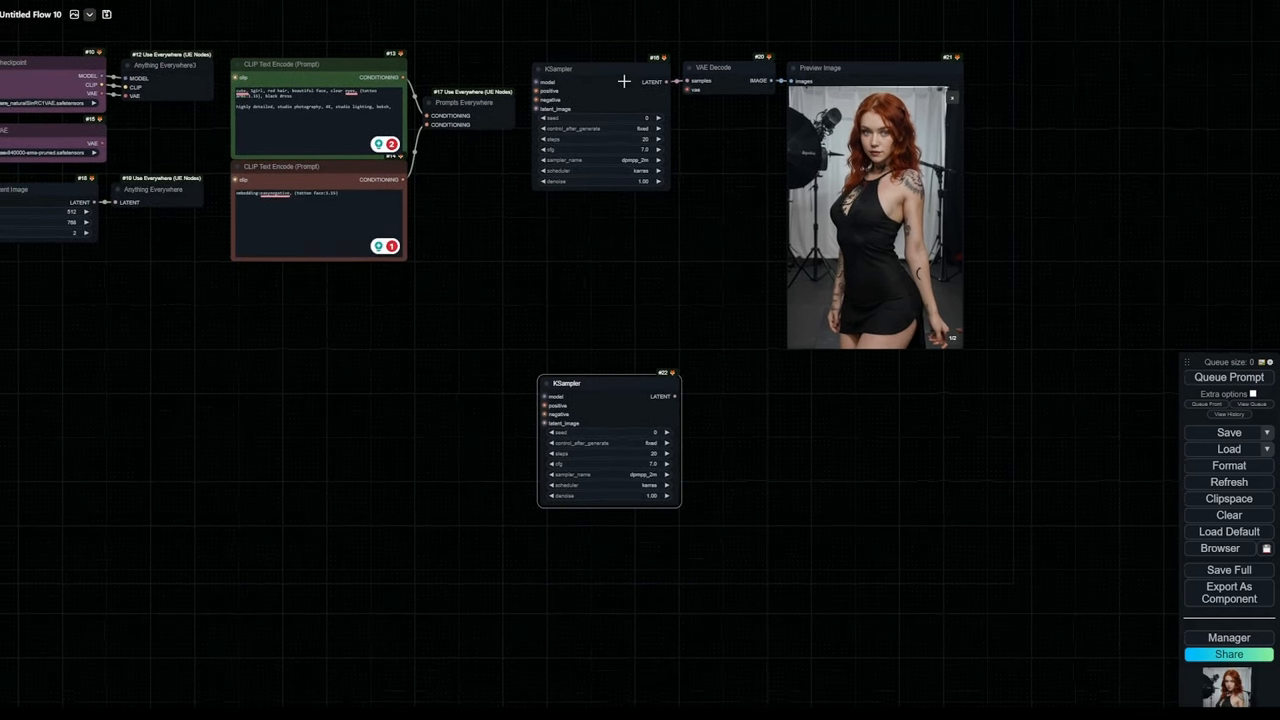
pyautogui.moveTo(863, 12)
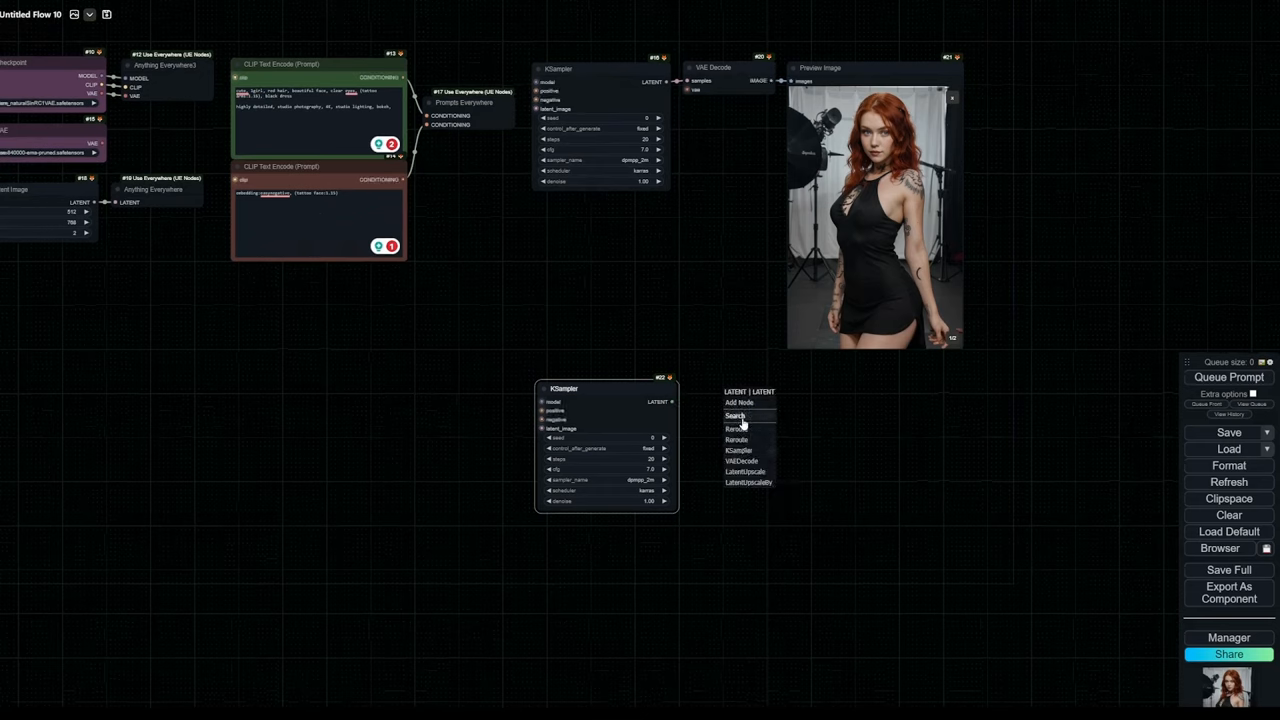
# - Add an NNLatentUpscale (SD 1.x, 2.00) after the second KSampler, feeding a third KSampler
pyautogui.write('NN')
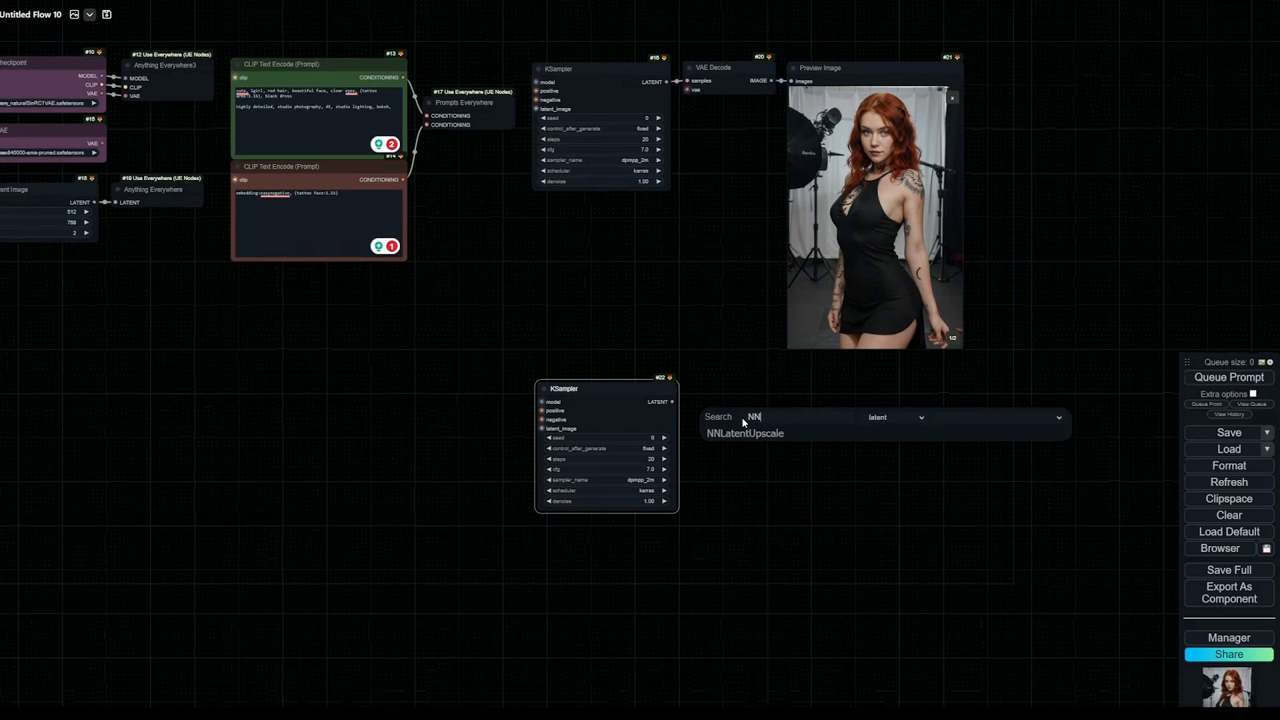
pyautogui.click(745, 433)
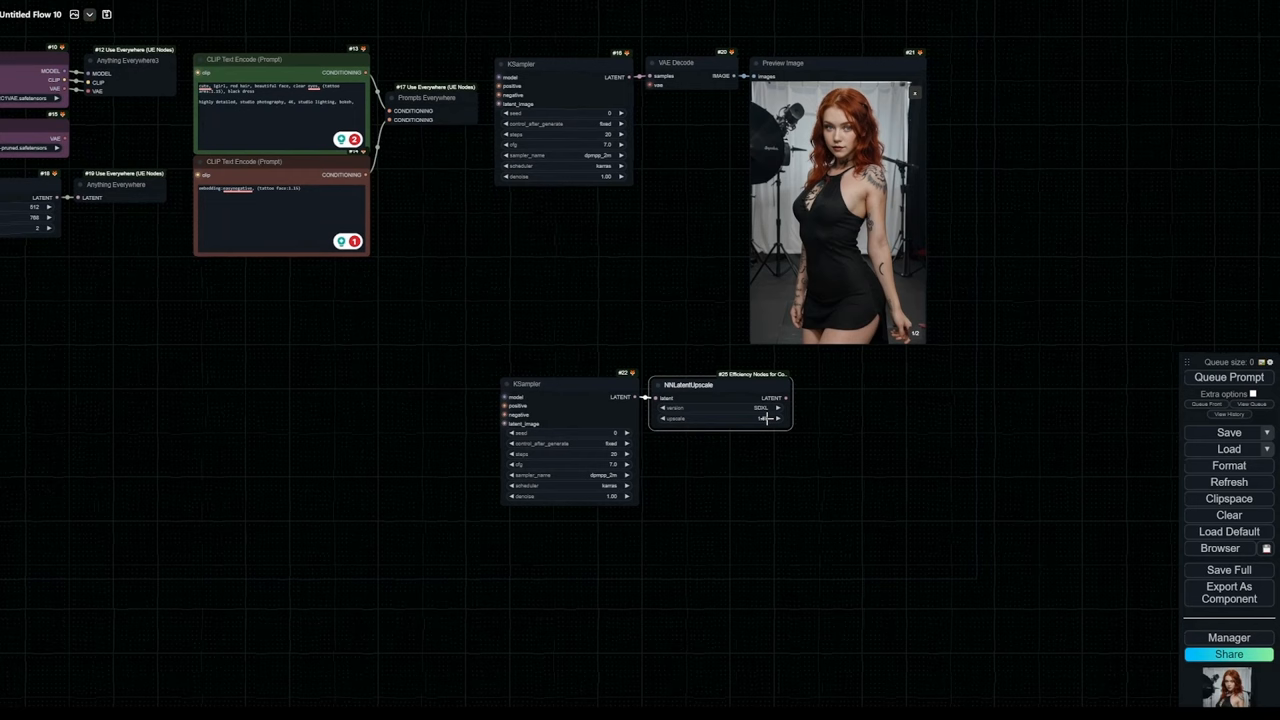
pyautogui.click(760, 418)
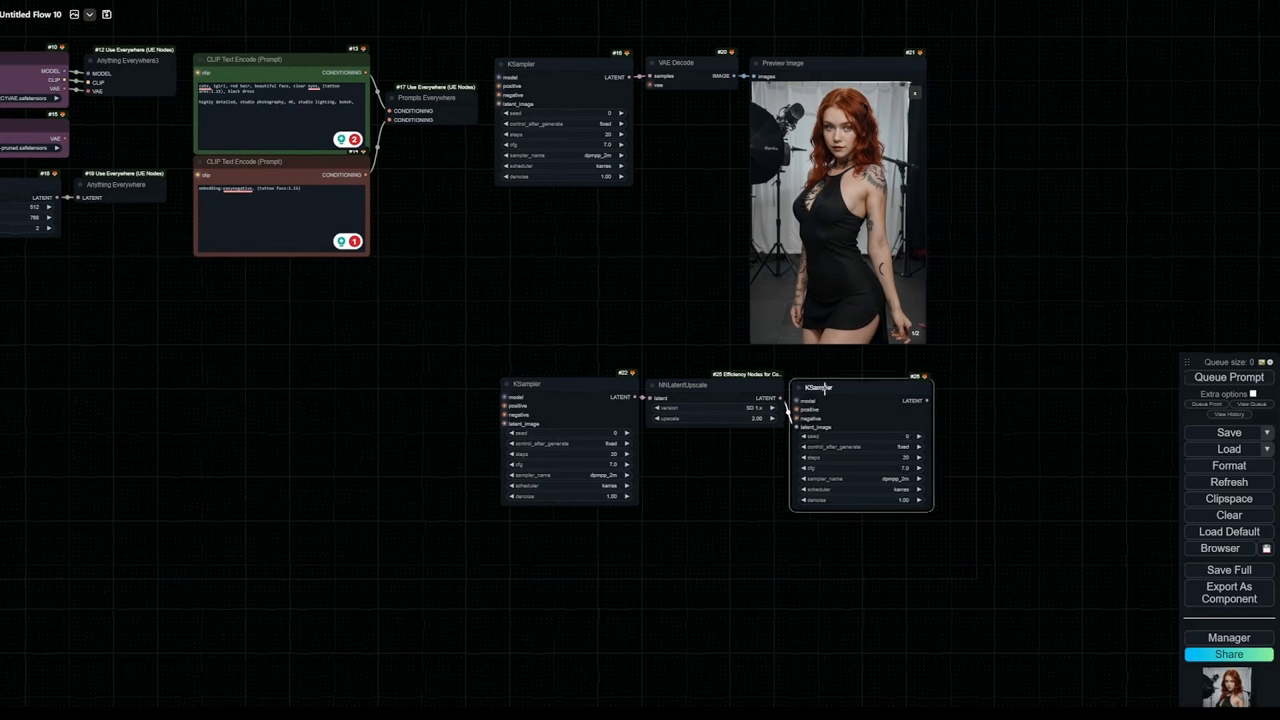
pyautogui.click(1017, 442)
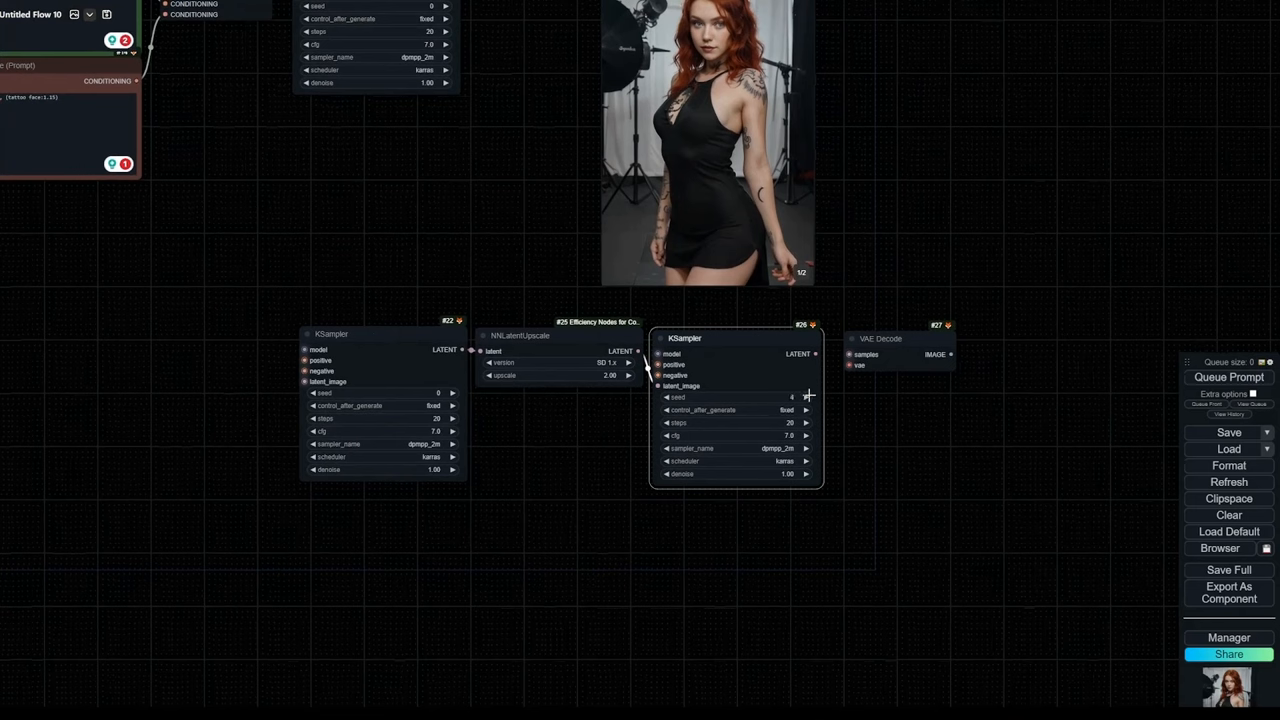
# - Set the post-upscale KSampler seed to 10 with increment; send its decode to a new Preview Image
pyautogui.click(786, 410)
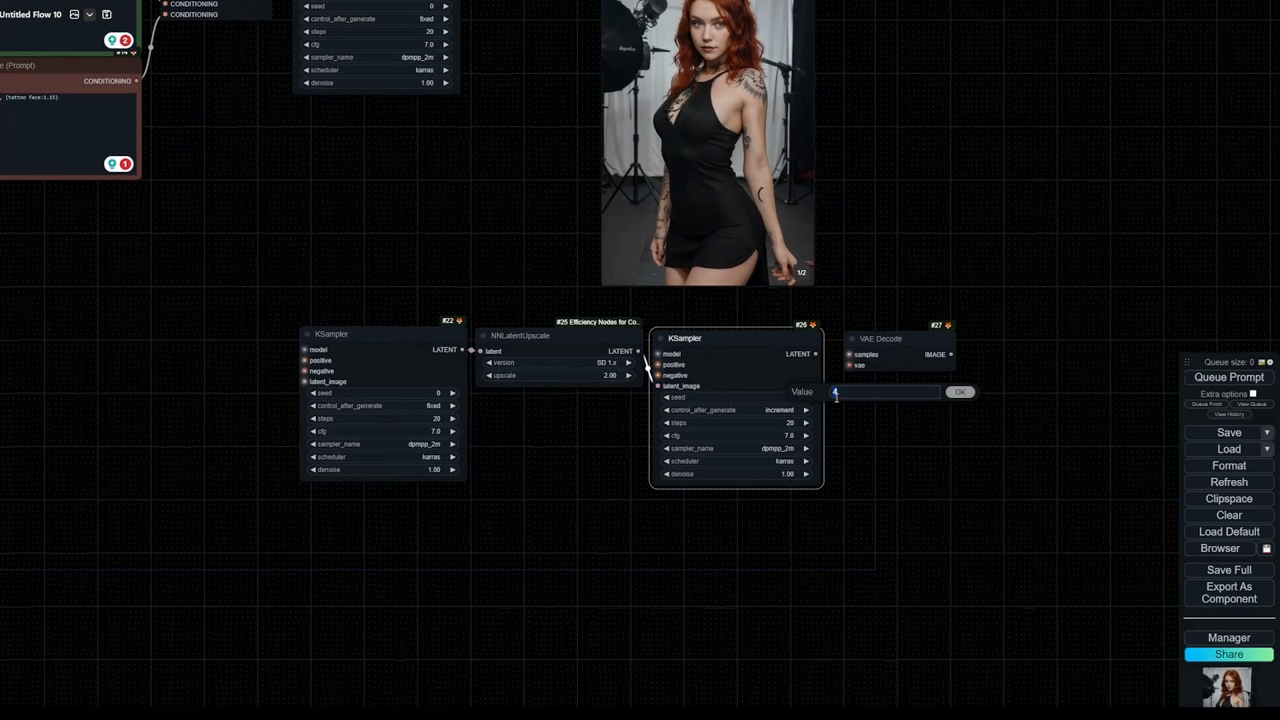
pyautogui.click(958, 391)
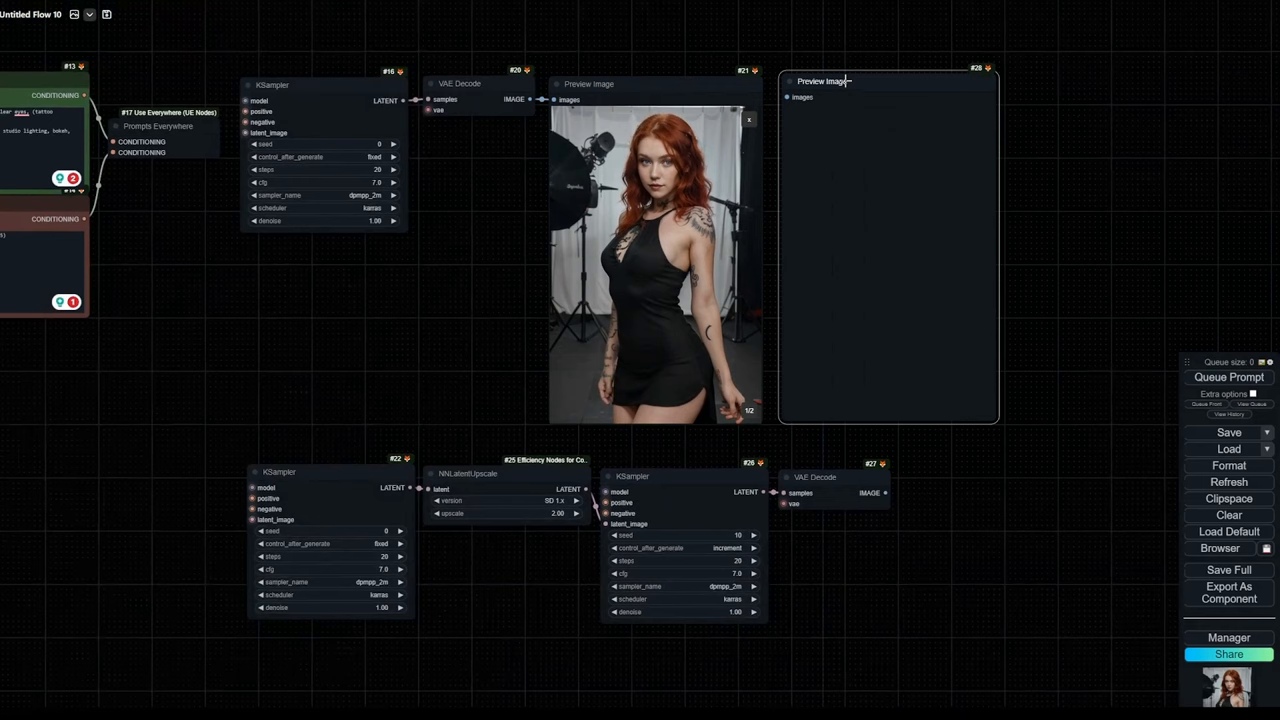
pyautogui.moveTo(884, 492); pyautogui.dragTo(789, 97)
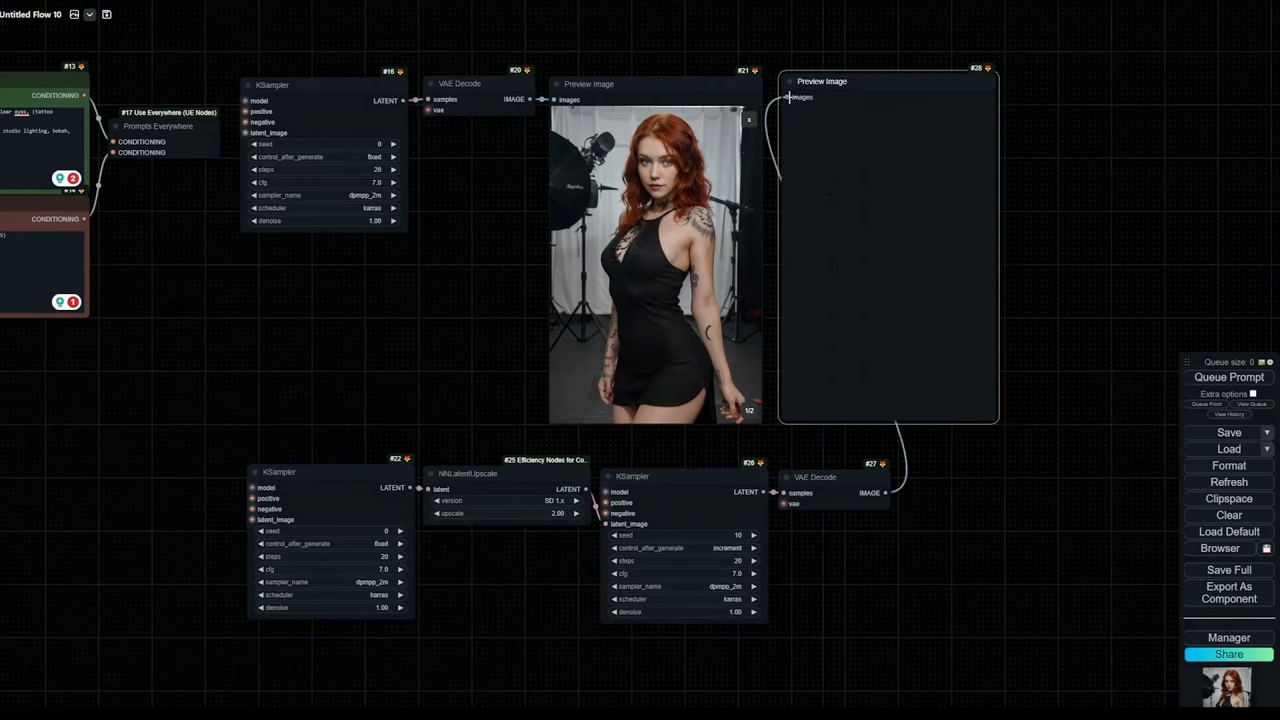
pyautogui.click(1228, 377)
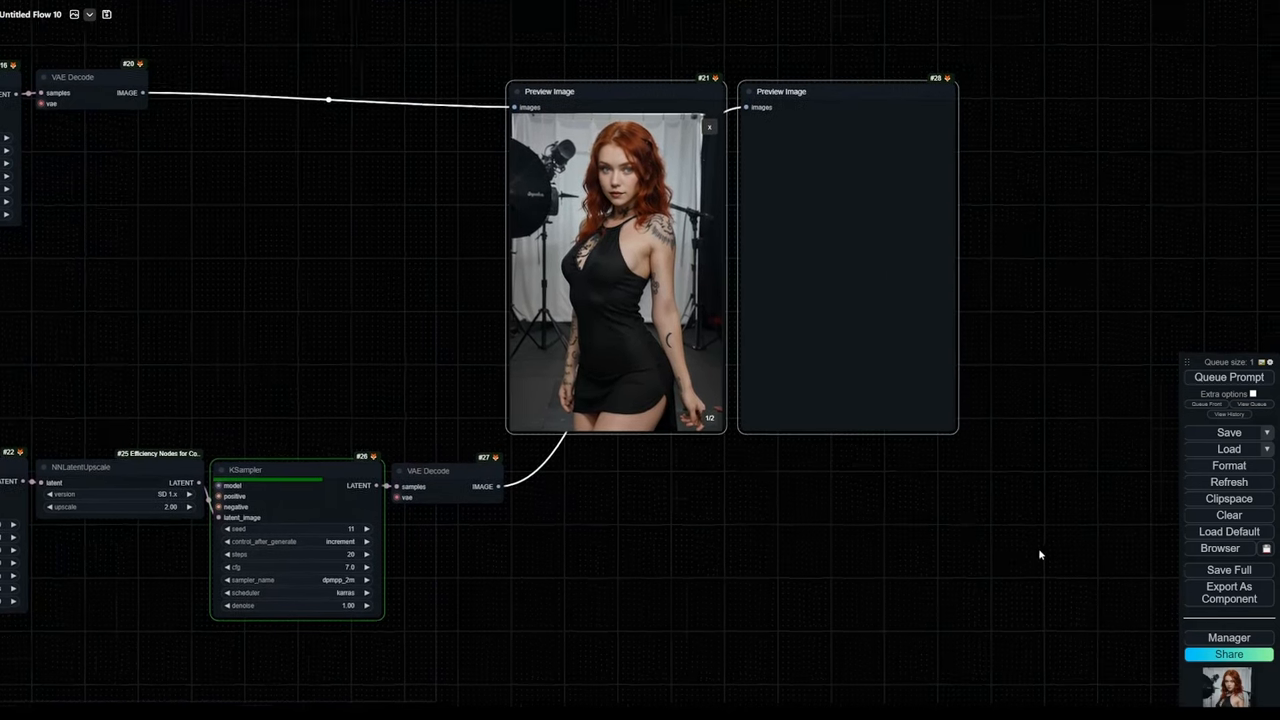
# - Enlarge the second preview and set the upscale KSampler's denoise to 0.50
pyautogui.moveTo(1040, 555); pyautogui.dragTo(805, 620)
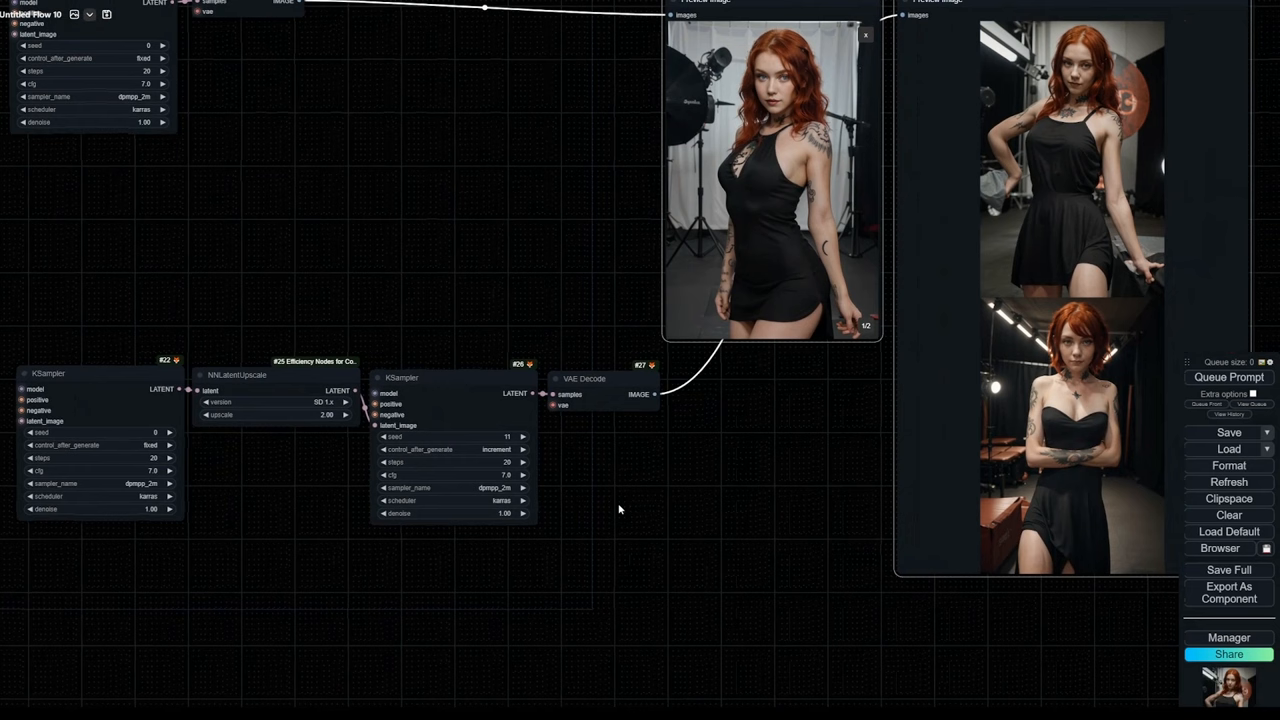
pyautogui.click(500, 449)
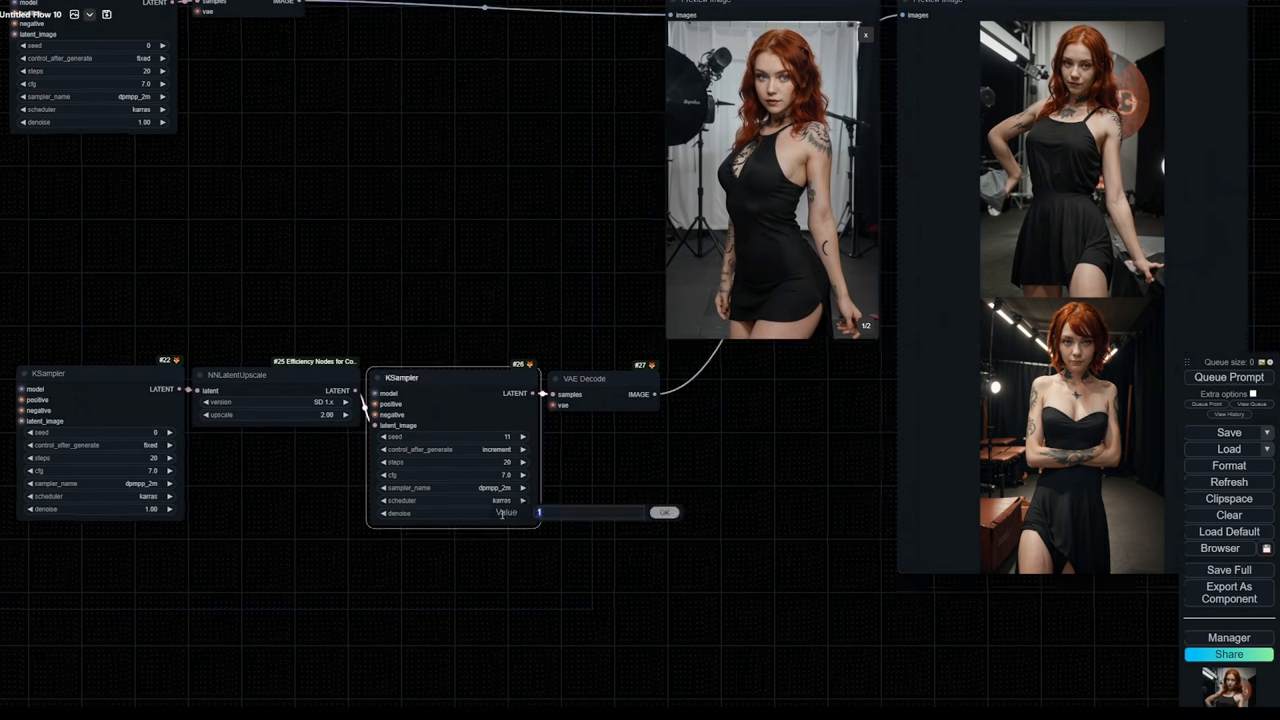
pyautogui.write('50')
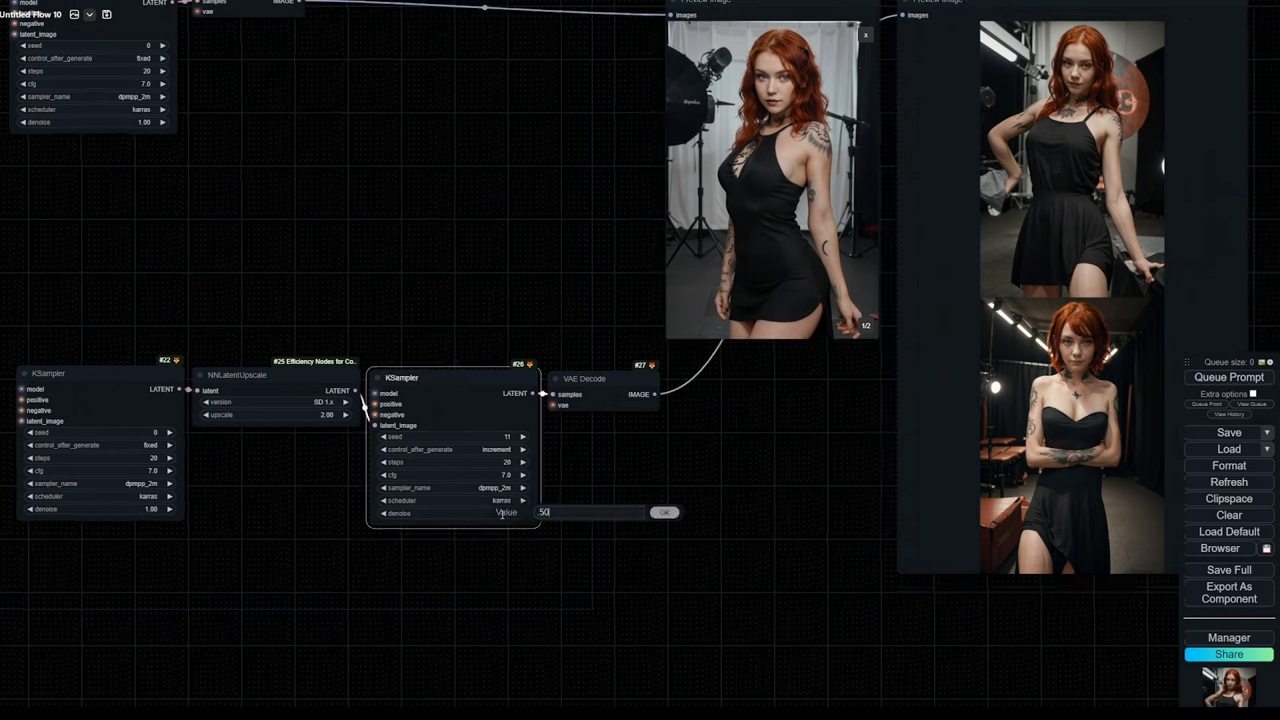
pyautogui.click(663, 512)
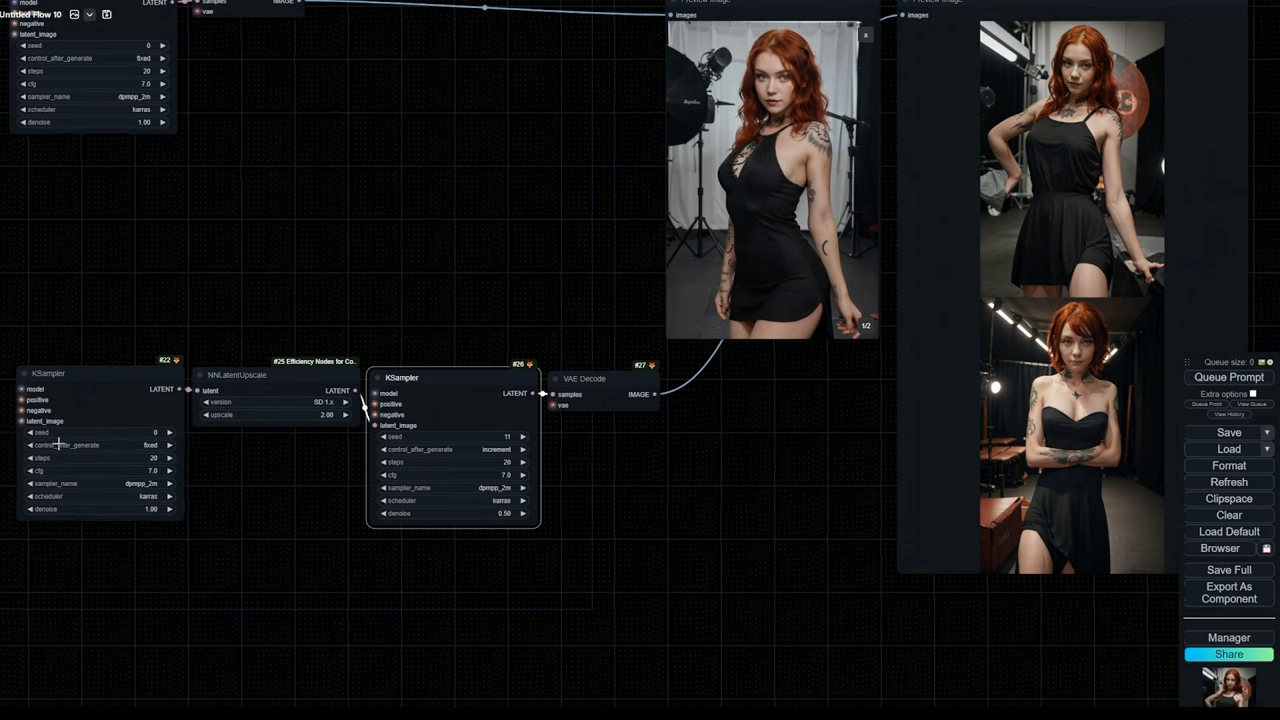
pyautogui.moveTo(423, 552)
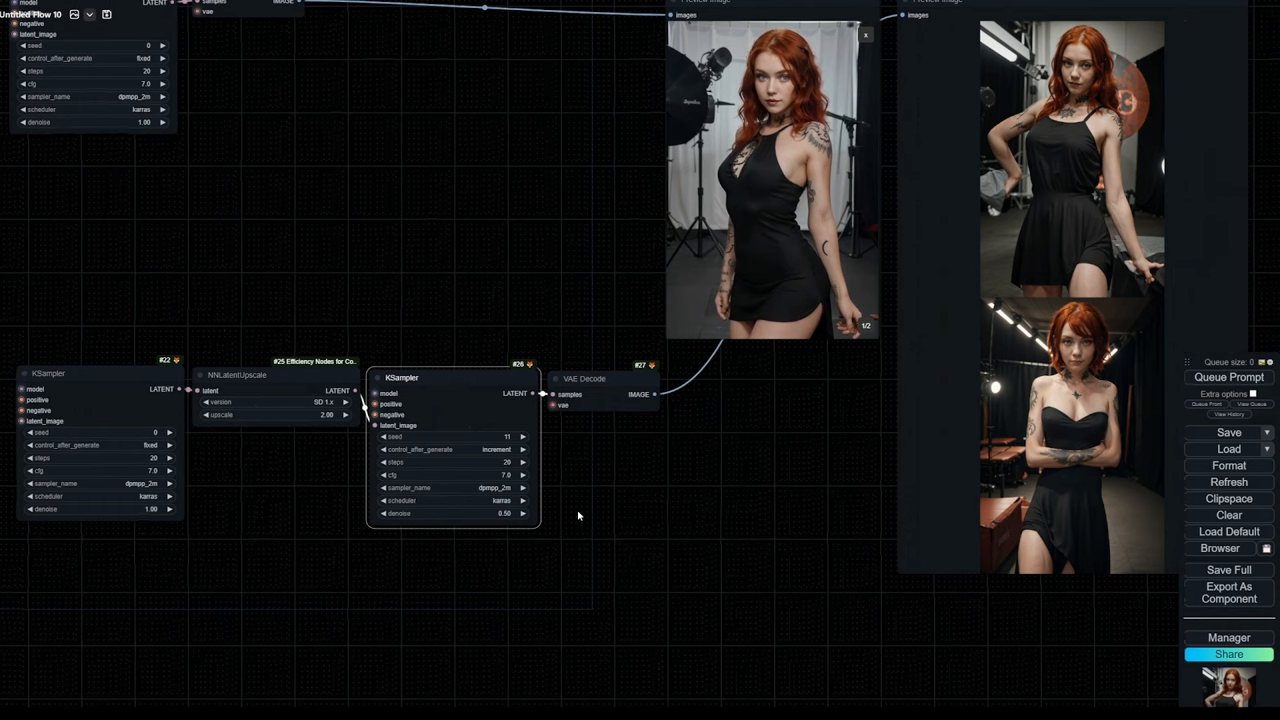
pyautogui.click(1228, 377)
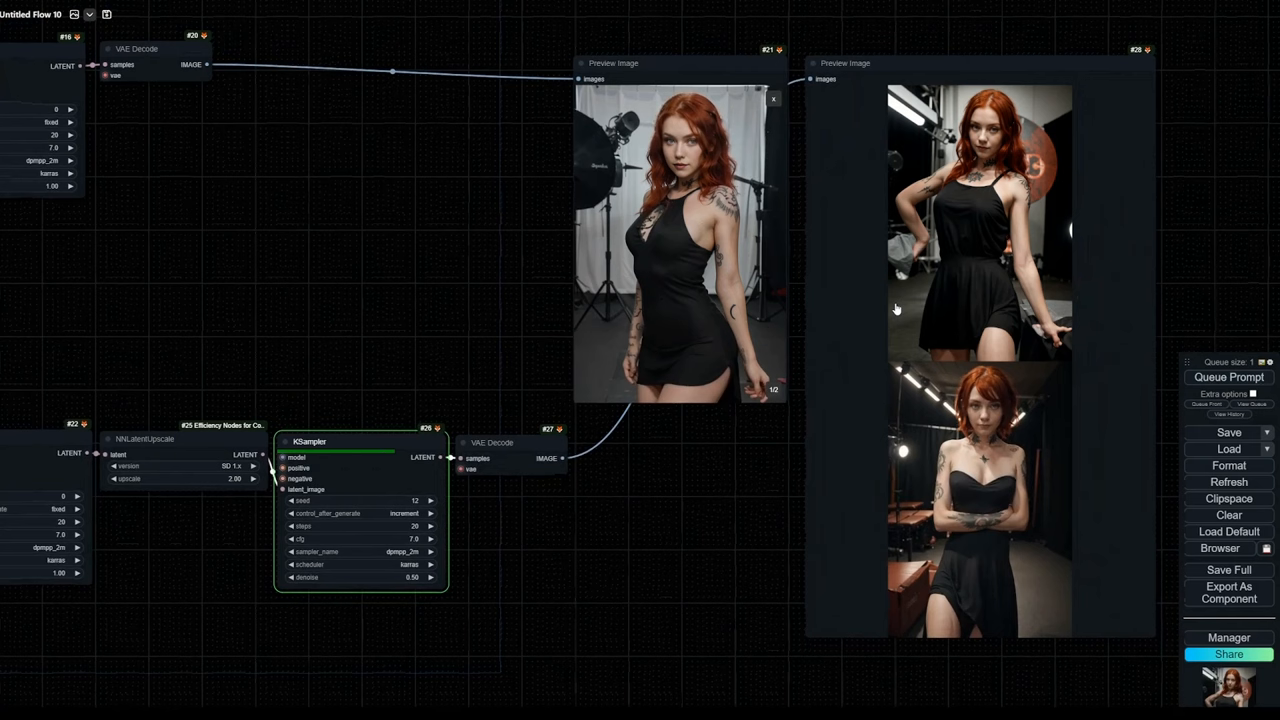
pyautogui.moveTo(980, 300)
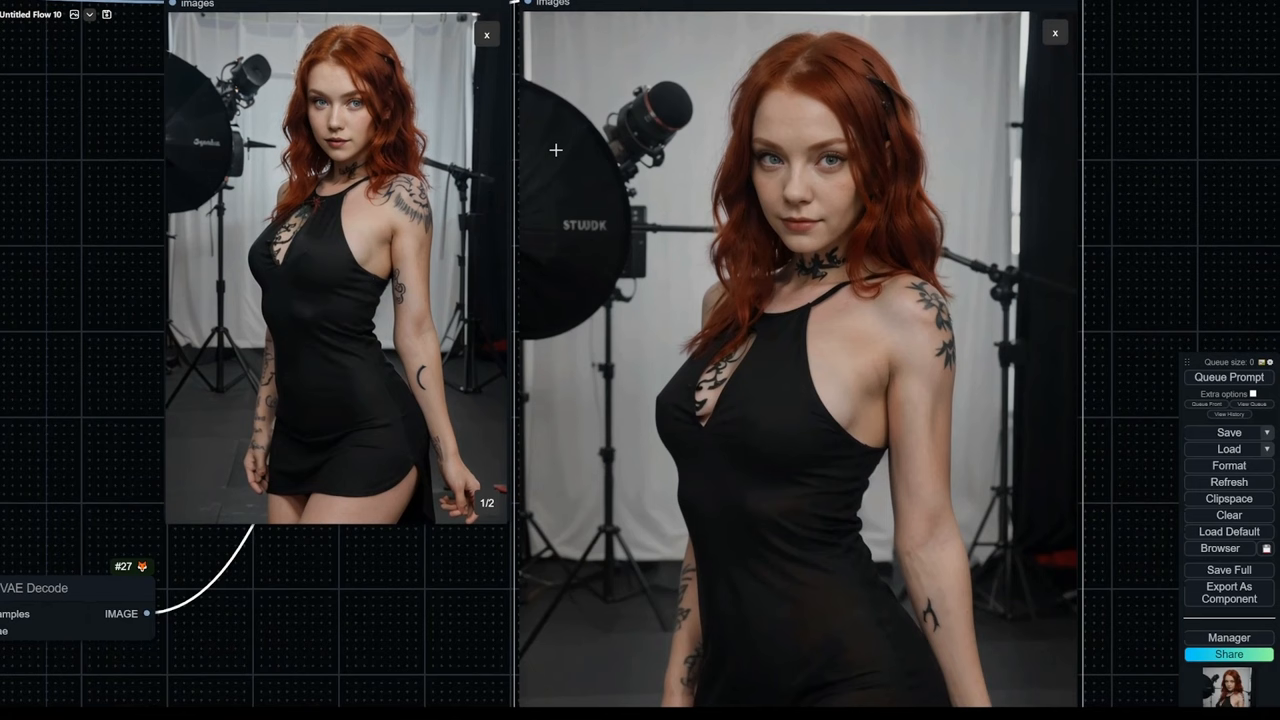
pyautogui.moveTo(651, 319)
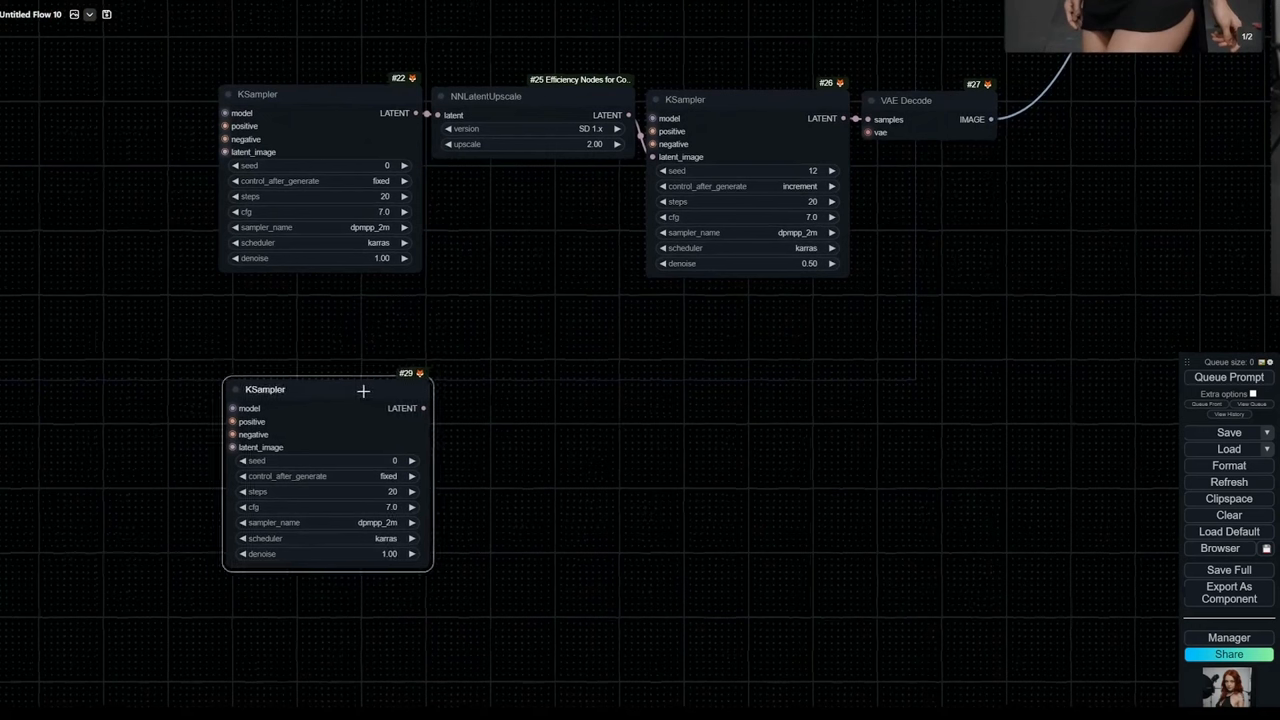
# - Position the pasted KSampler below the latent upscale branch
pyautogui.moveTo(420, 408); pyautogui.dragTo(490, 412)
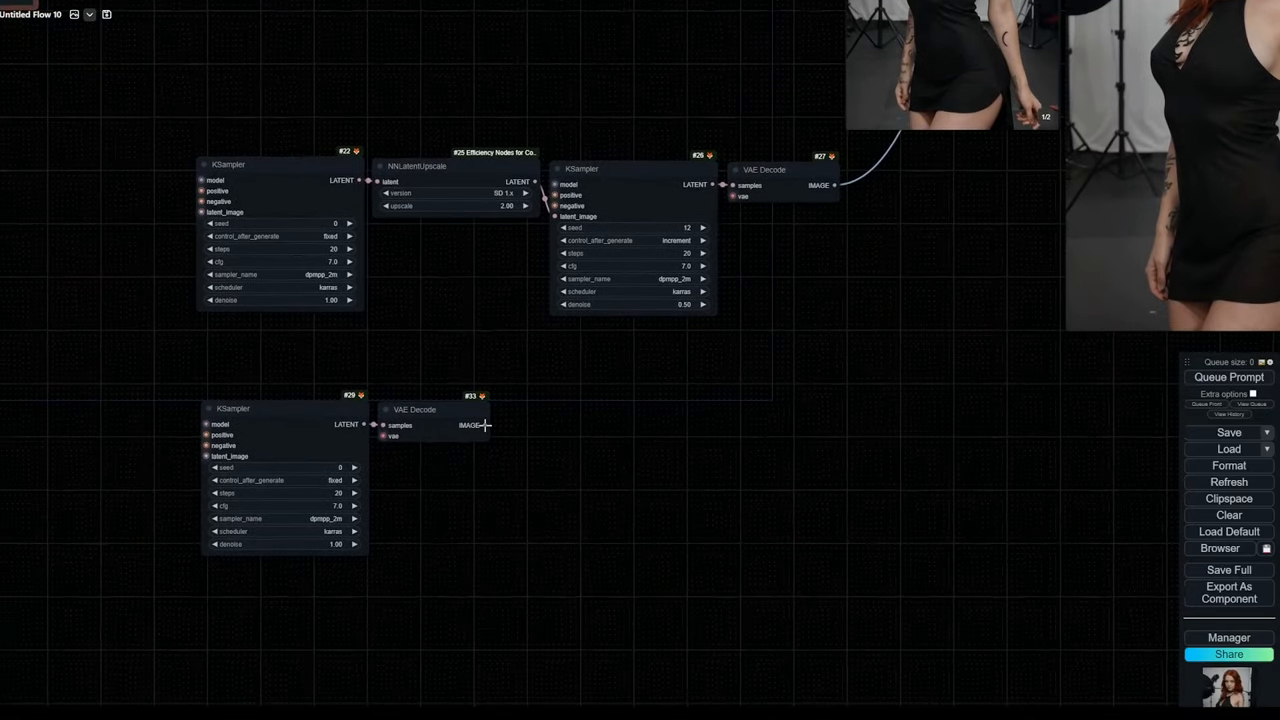
# - Add an Upscale Image (using Model) node fed by the lower VAE Decode image
pyautogui.click(484, 425)
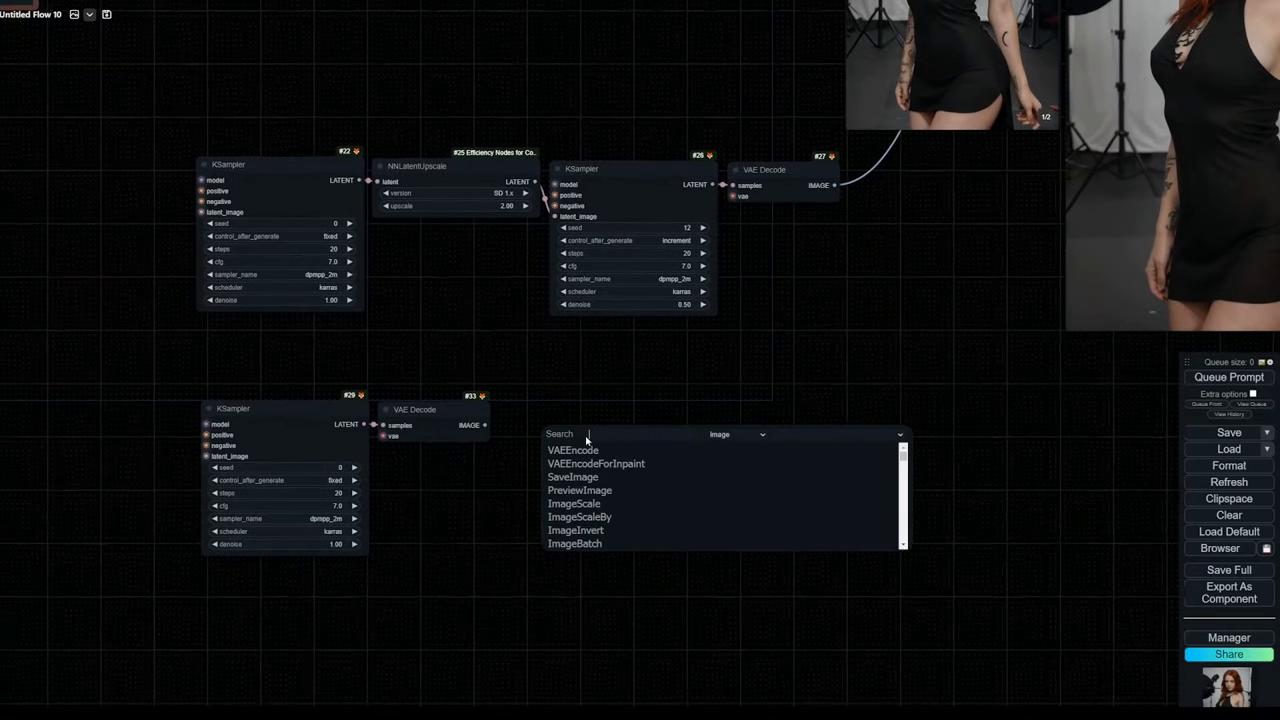
pyautogui.write('upscale')
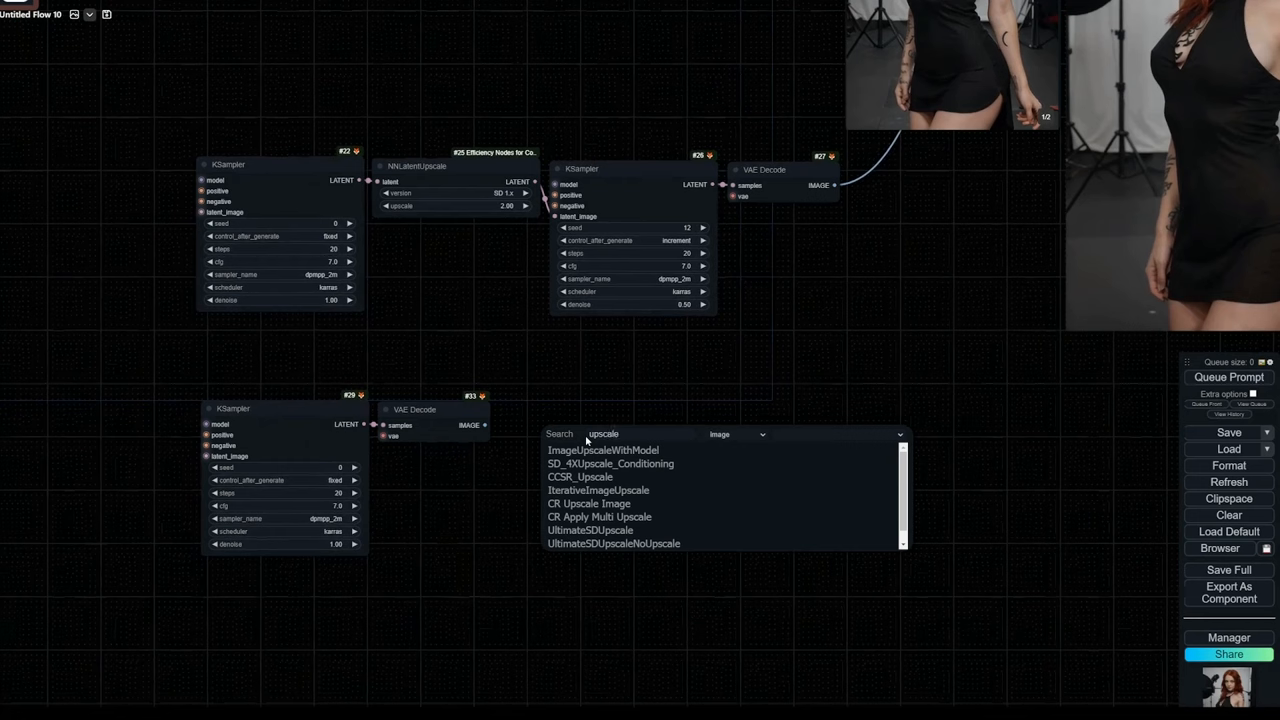
pyautogui.click(603, 450)
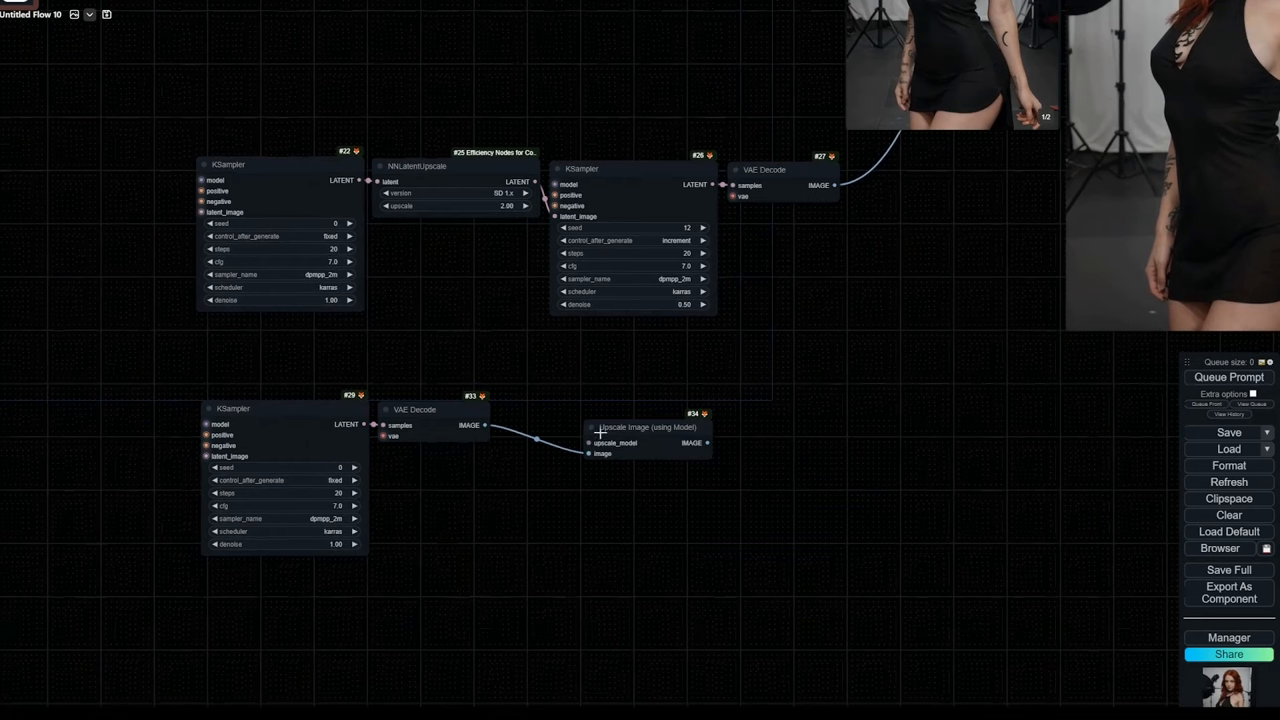
pyautogui.moveTo(645, 427); pyautogui.dragTo(585, 400)
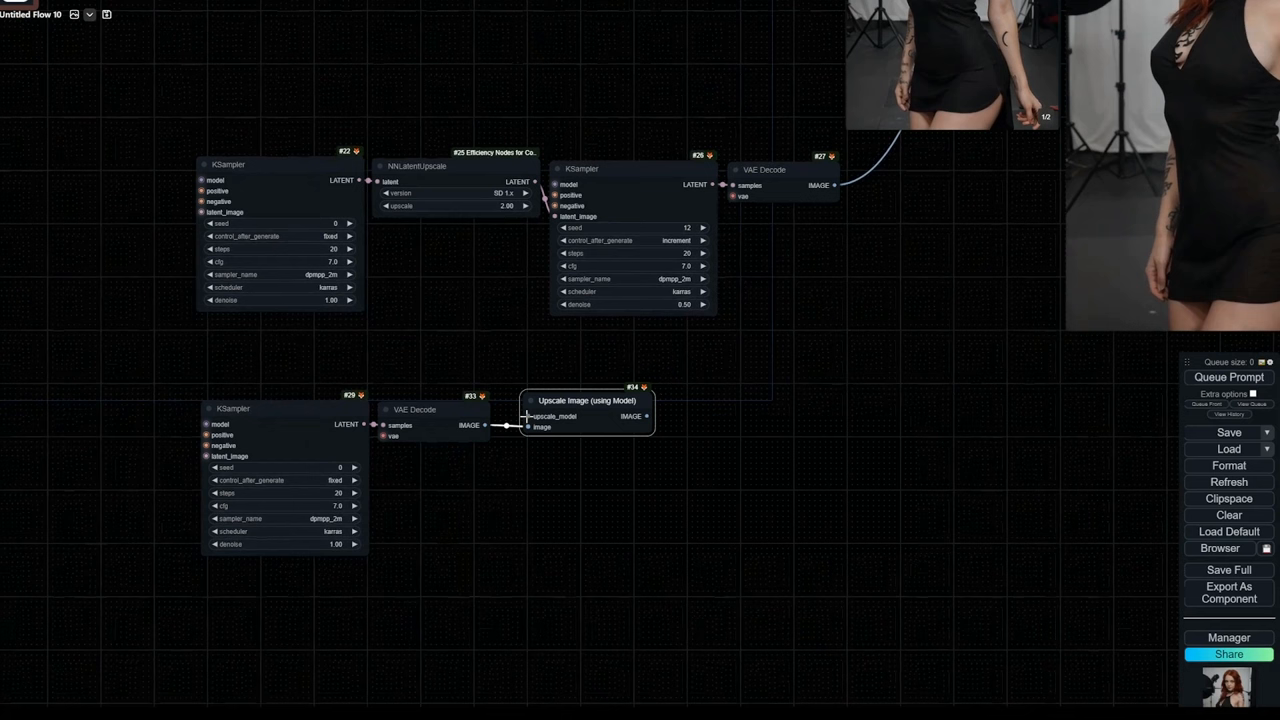
# - Wire in a Load Upscale Model node set to 4x_foolhardy_Remacri.pth
pyautogui.click(525, 415)
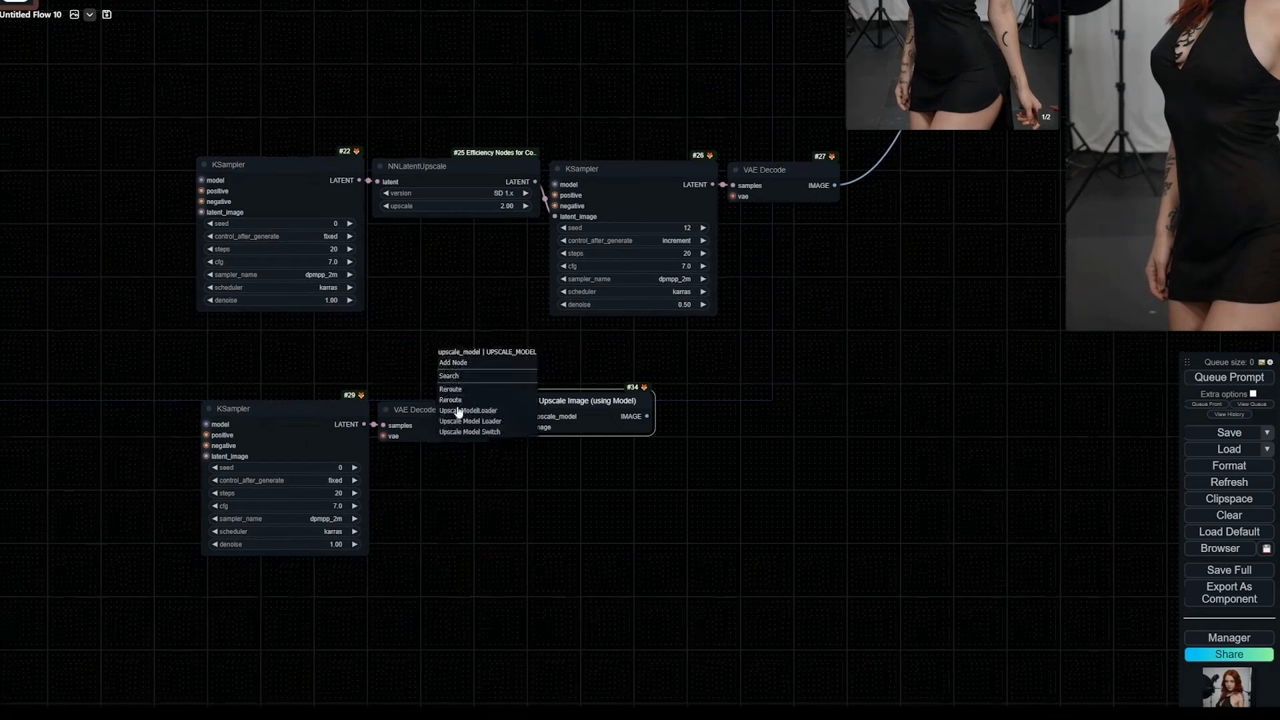
pyautogui.click(468, 410)
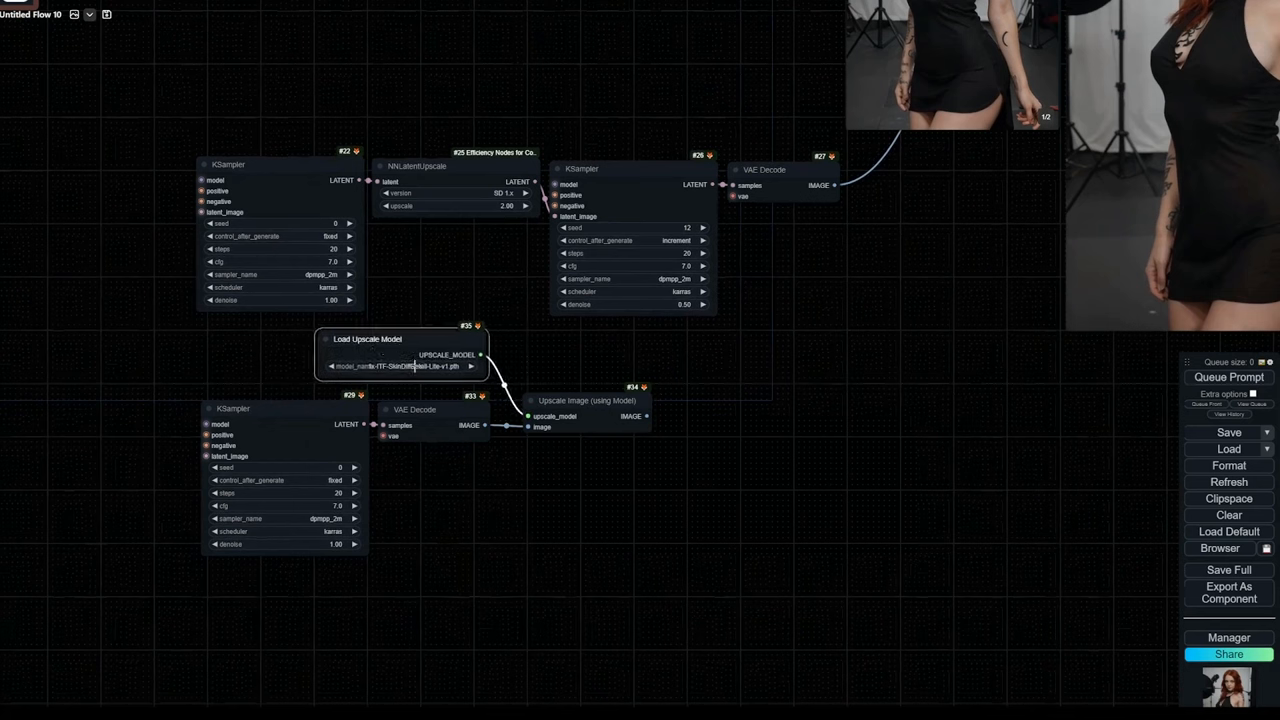
pyautogui.click(403, 366)
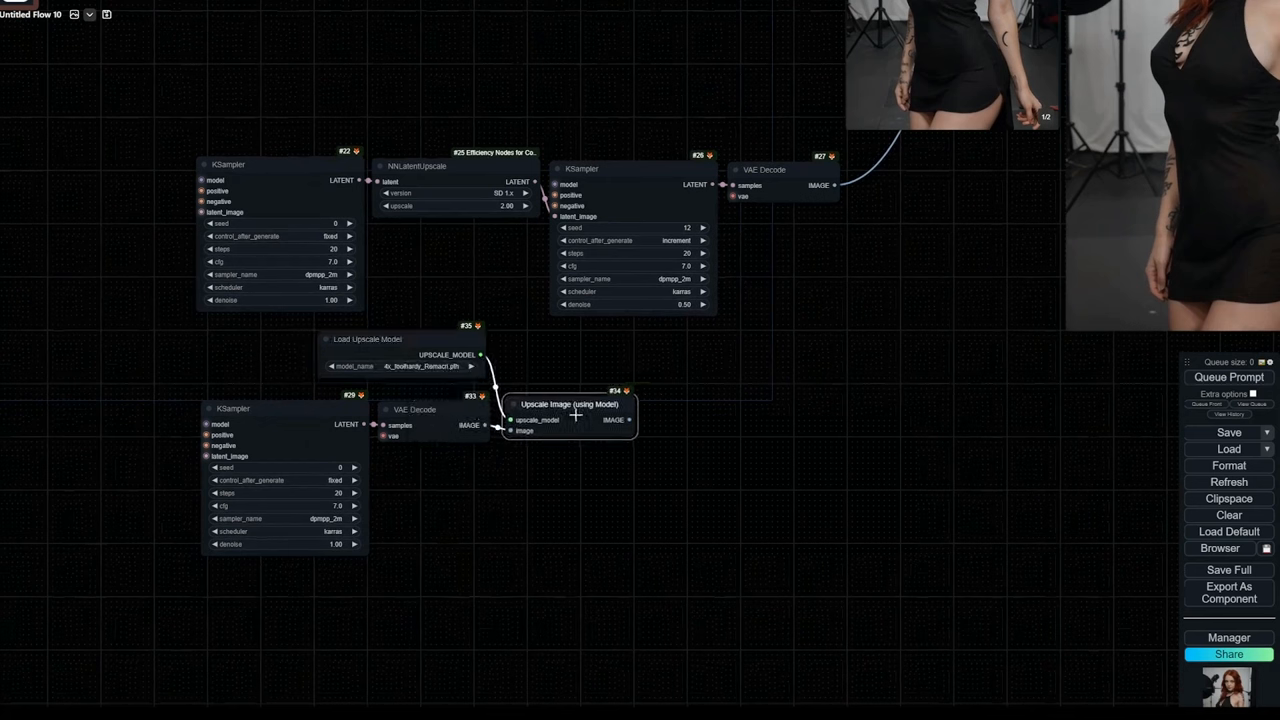
pyautogui.click(410, 366)
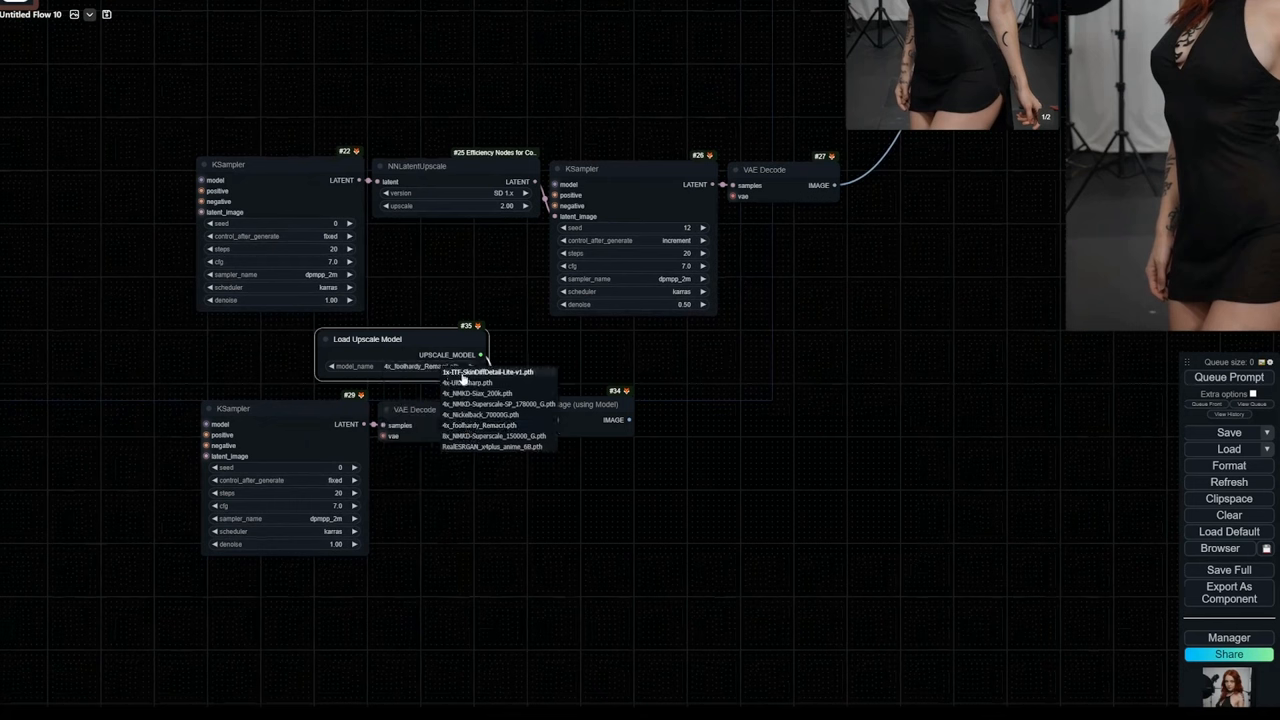
pyautogui.moveTo(475, 383)
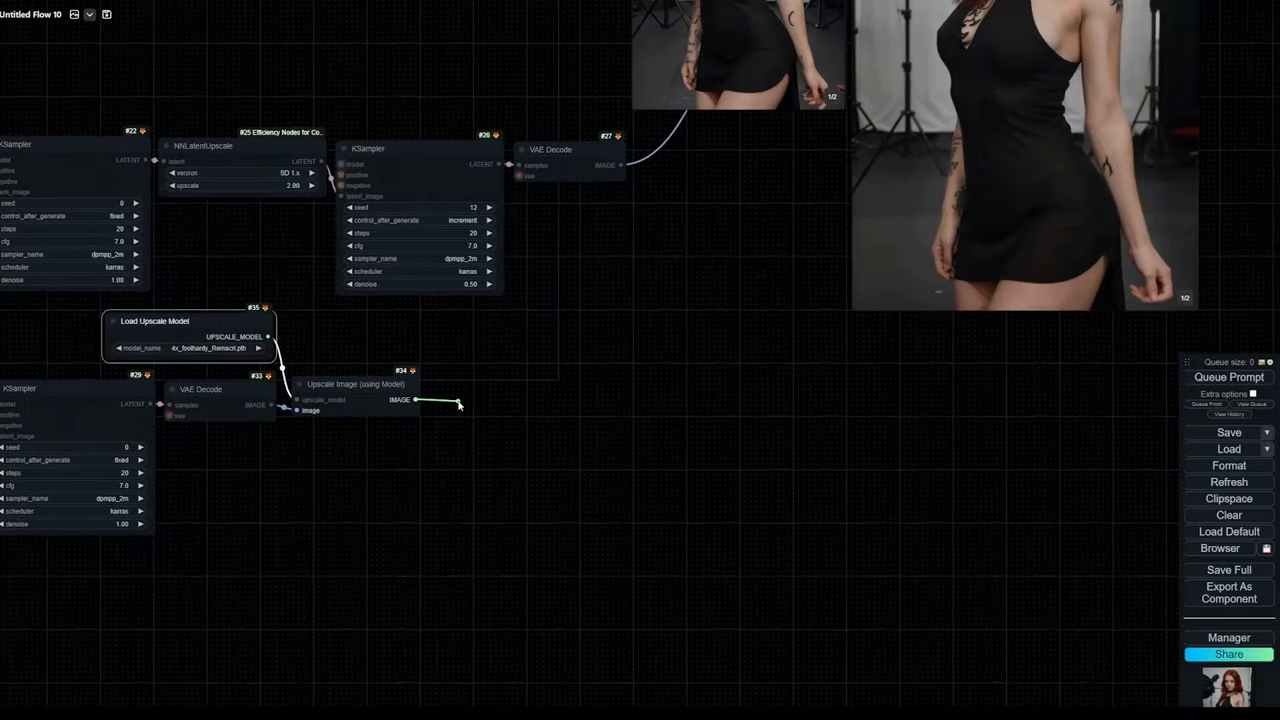
# - Add an Upscale Image By node (scale 0.50) beneath the model upscale output
pyautogui.click(458, 400)
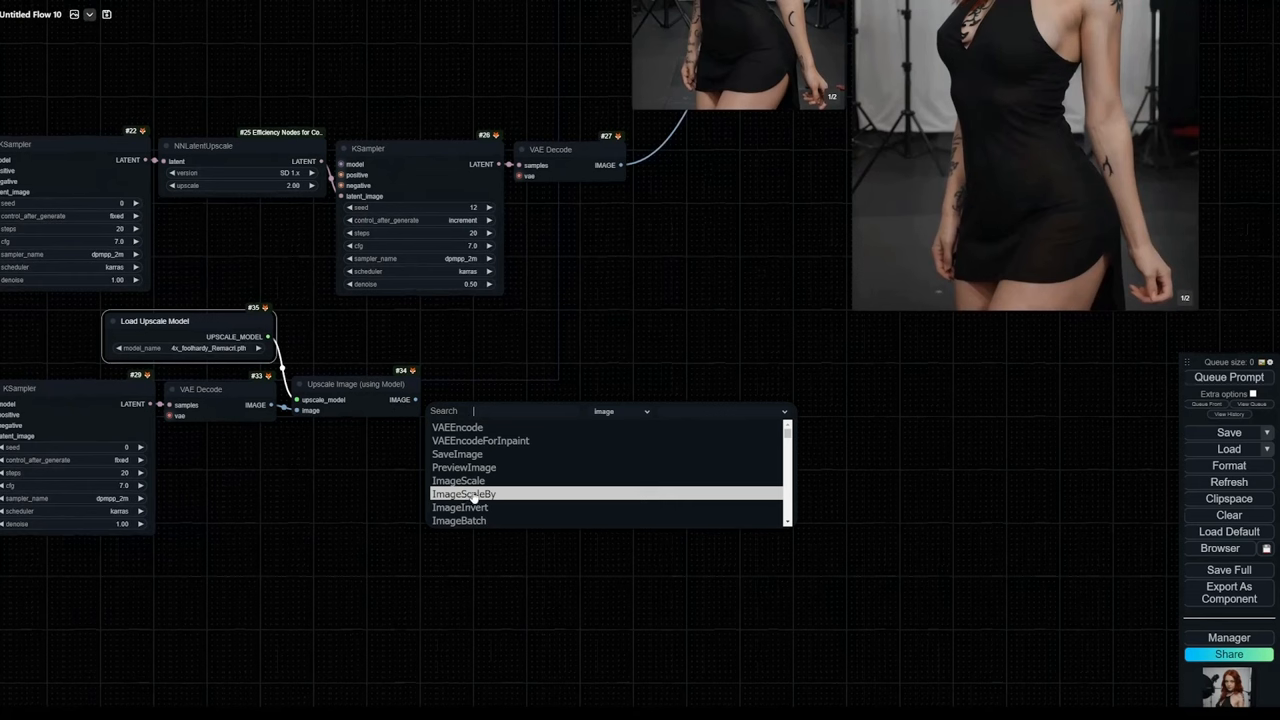
pyautogui.click(463, 493)
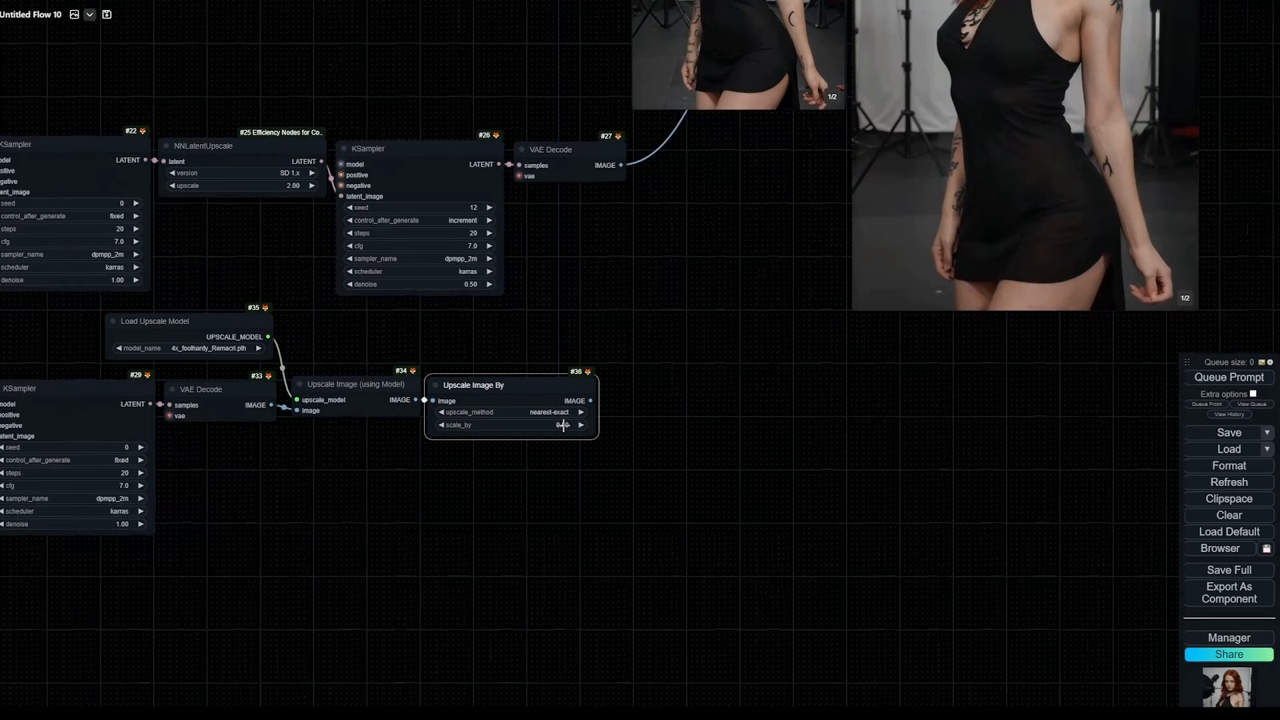
pyautogui.moveTo(473, 385); pyautogui.dragTo(335, 433)
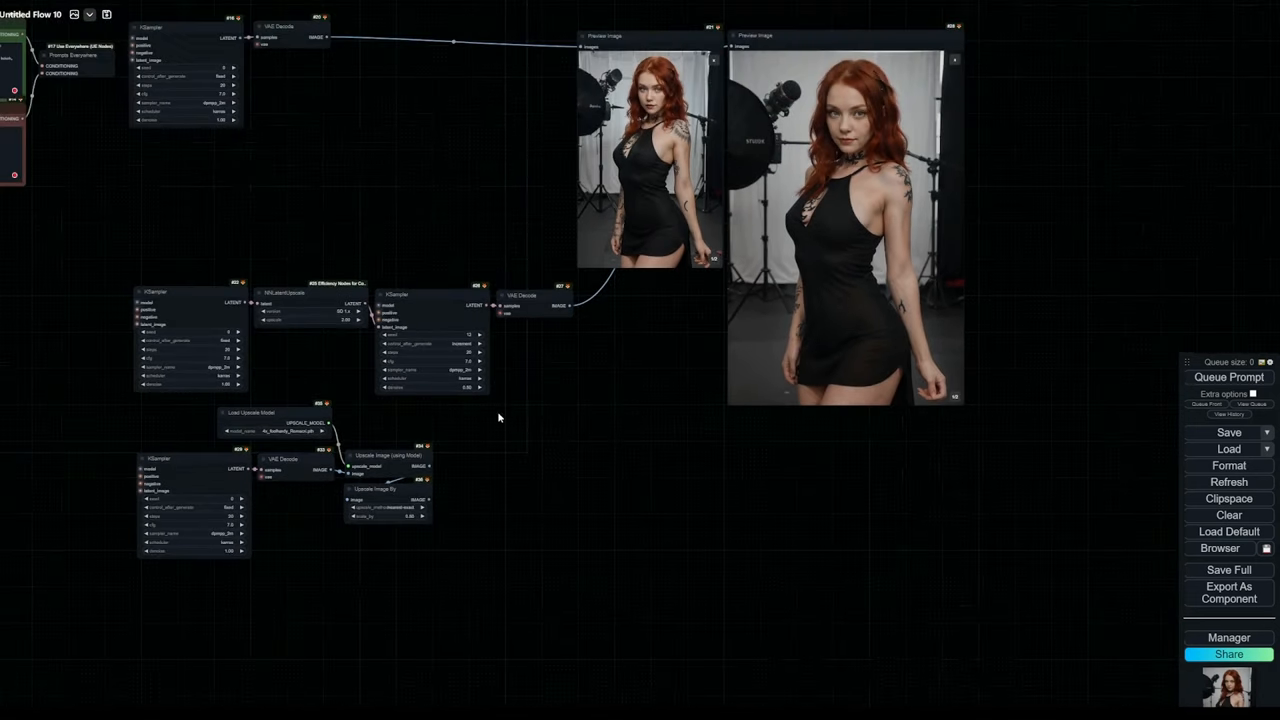
# - Encode the half-scaled image into a second KSampler (denoise 0.50) feeding a new VAE Decode
pyautogui.click(390, 488)
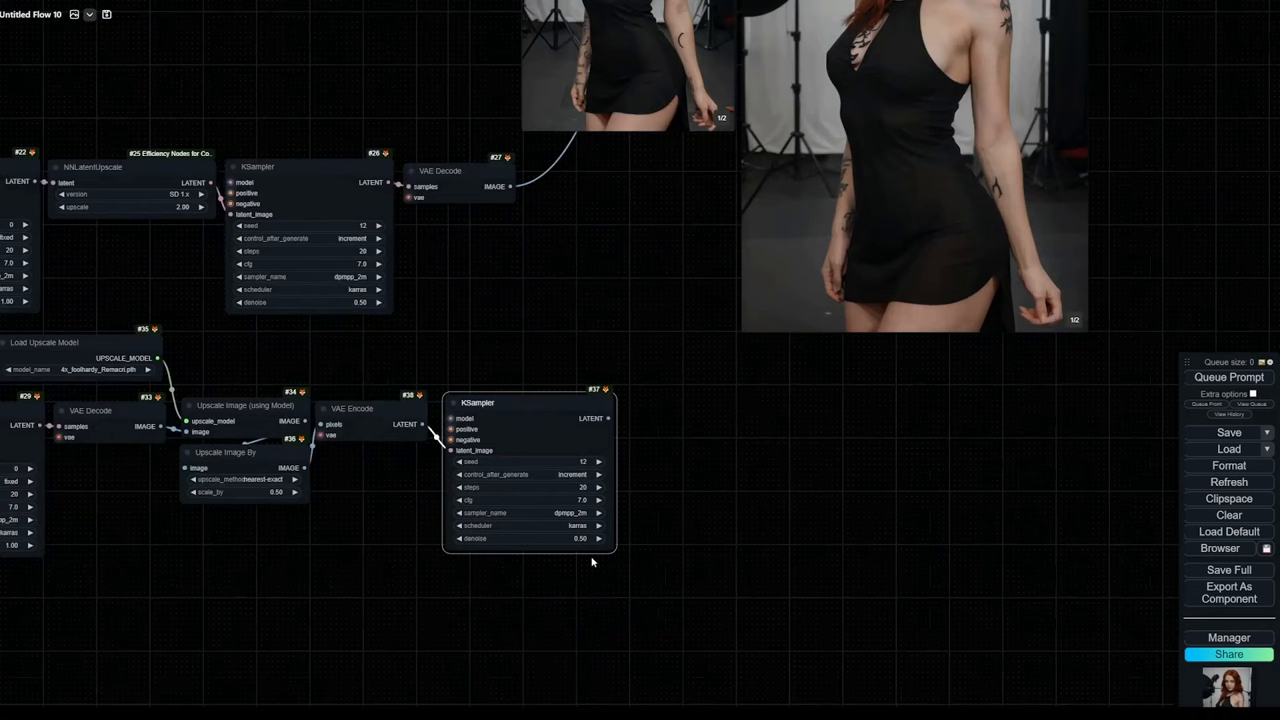
pyautogui.moveTo(277, 196)
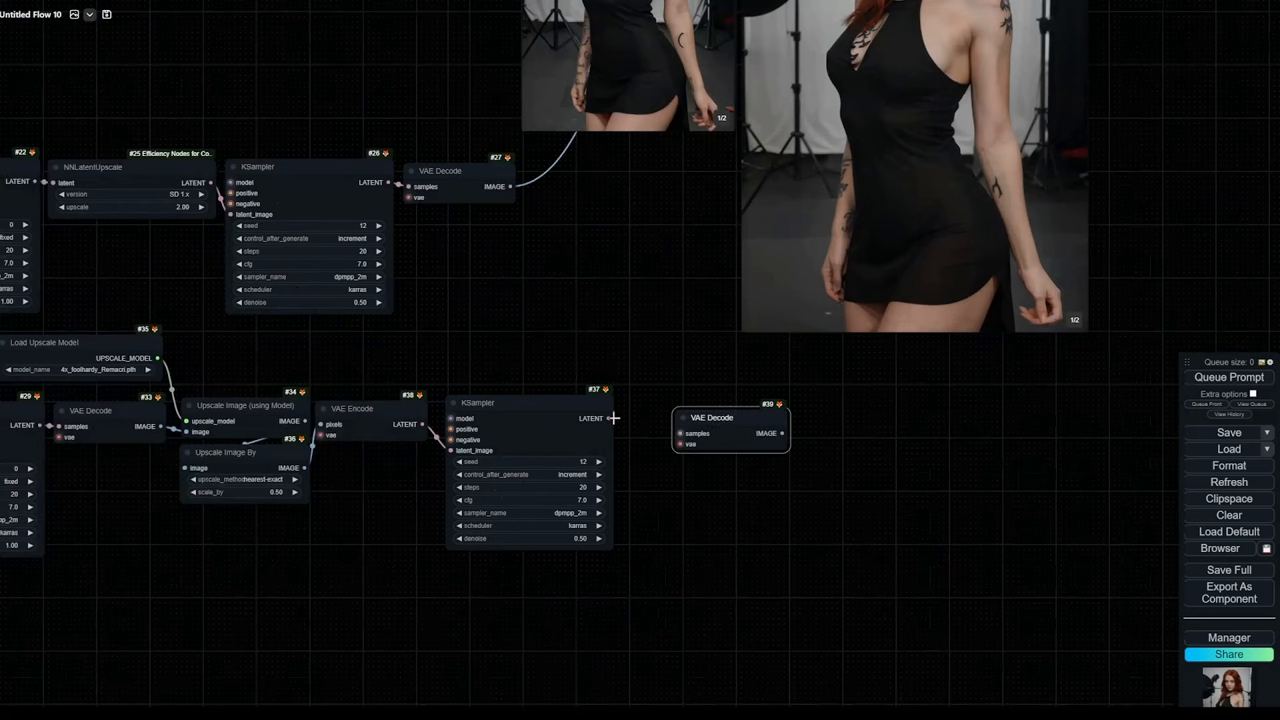
pyautogui.moveTo(730, 417); pyautogui.dragTo(678, 412)
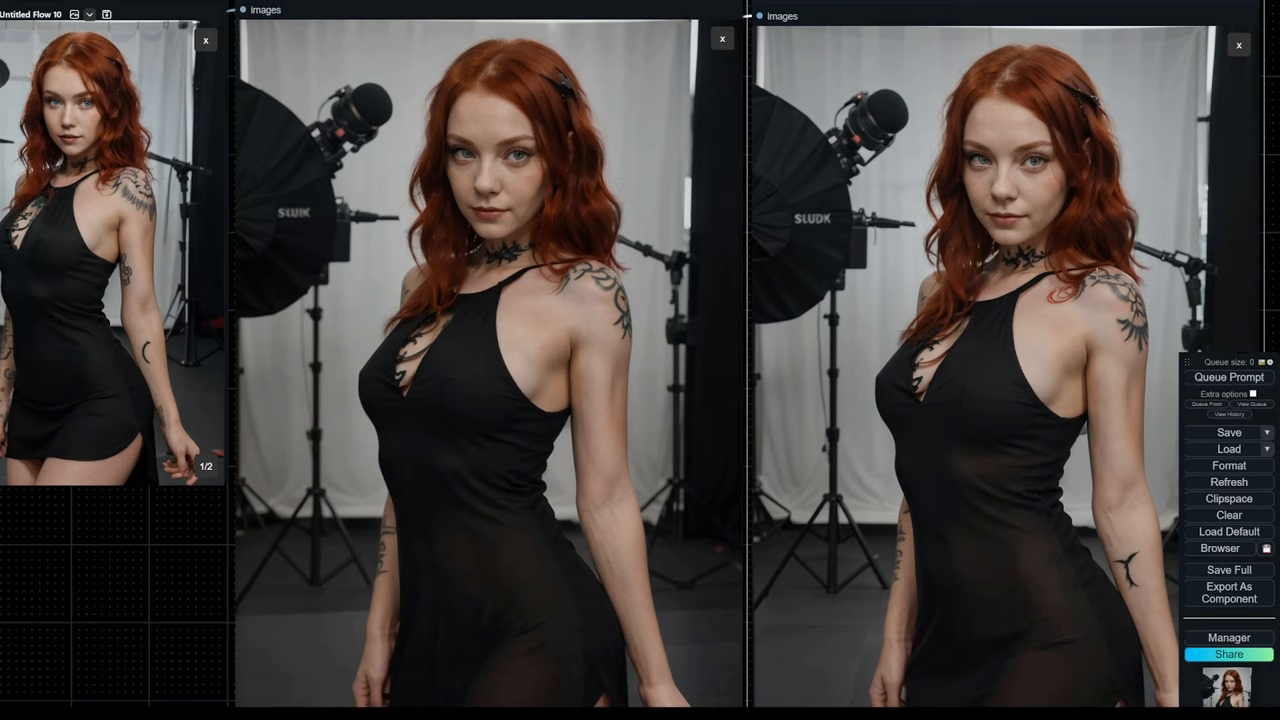
pyautogui.moveTo(731, 231)
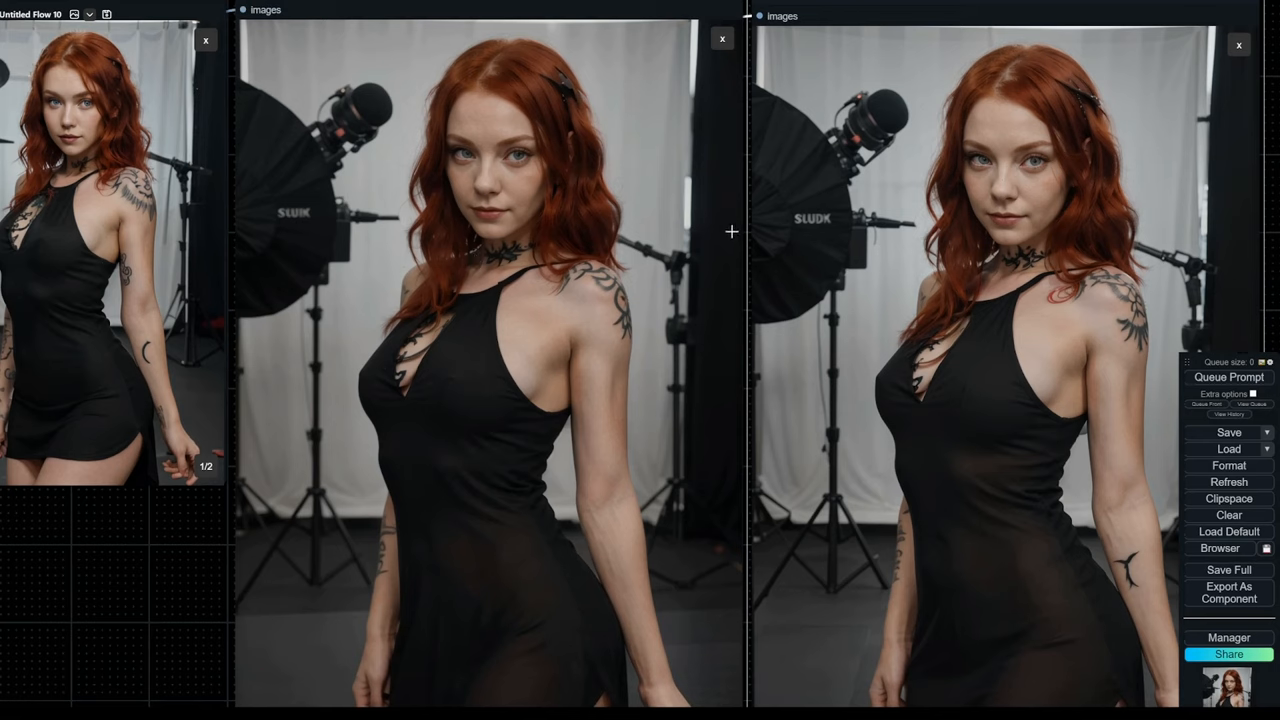
pyautogui.moveTo(950, 160)
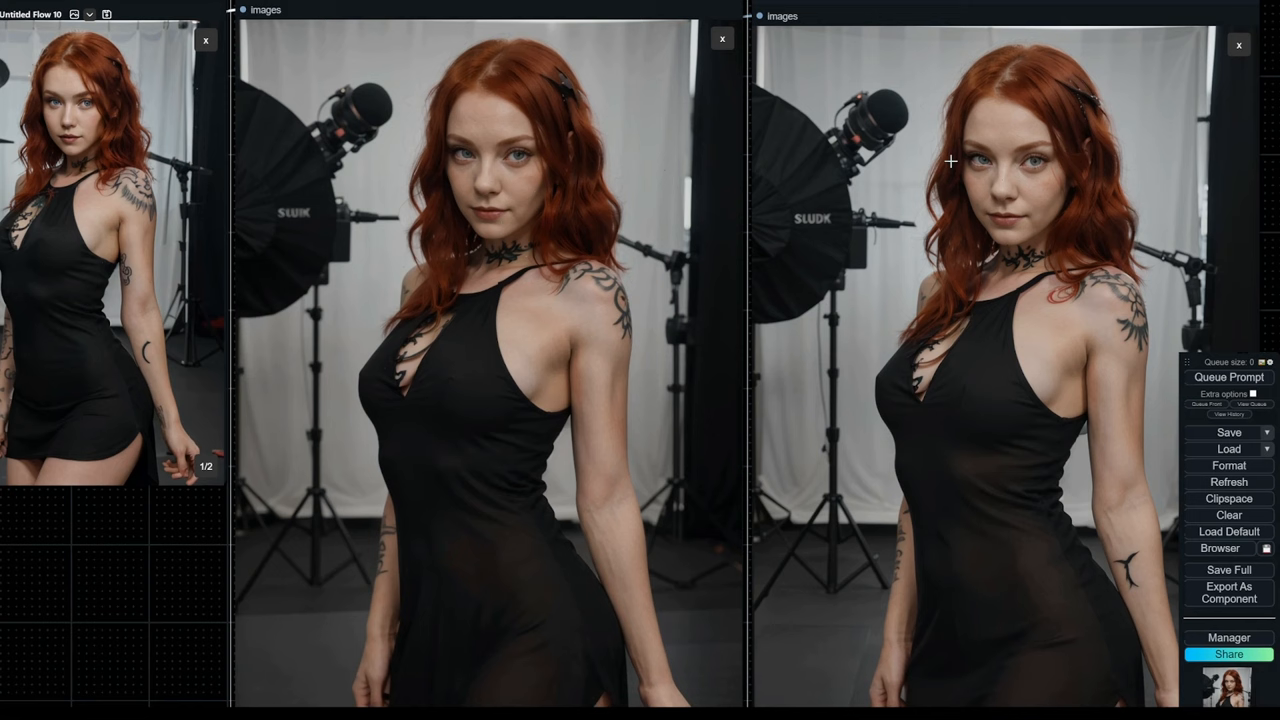